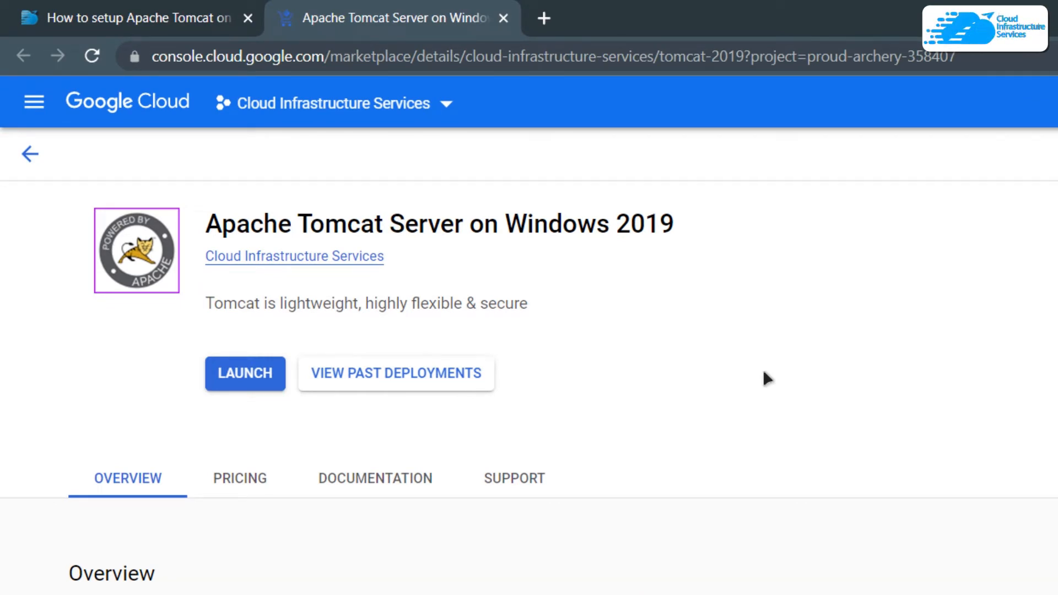
mouse_move(245, 374)
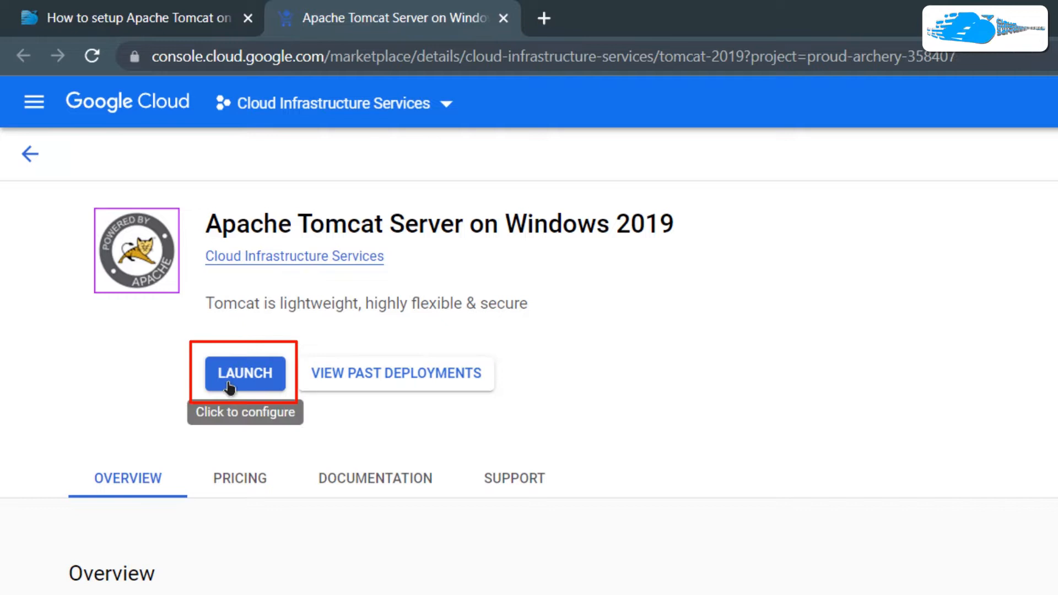
- Launch the Apache Tomcat on Windows 2019 deployment form and accept the marketplace terms of service
click(245, 373)
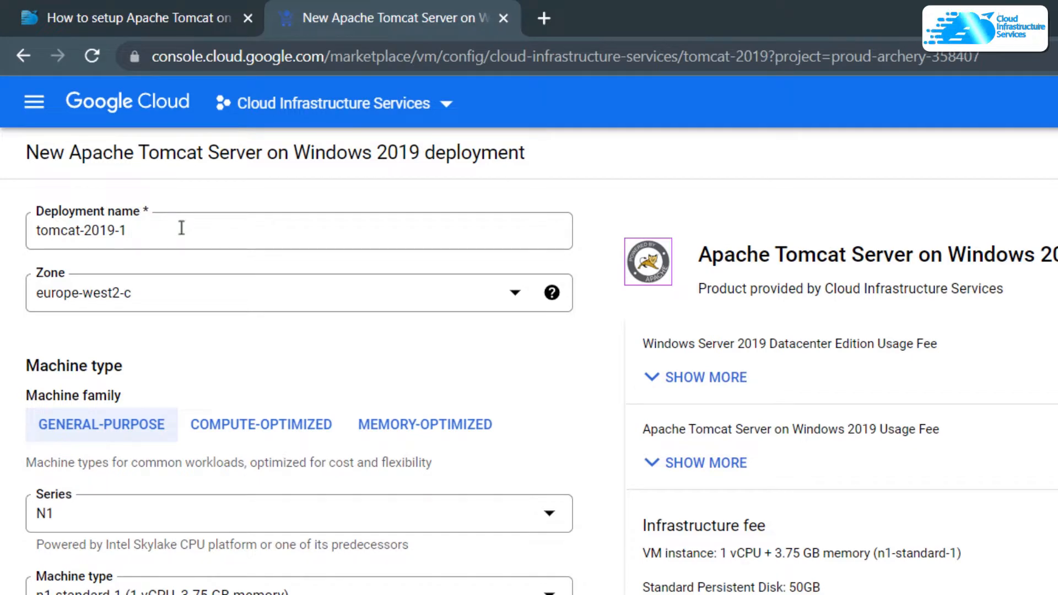
mouse_move(177, 296)
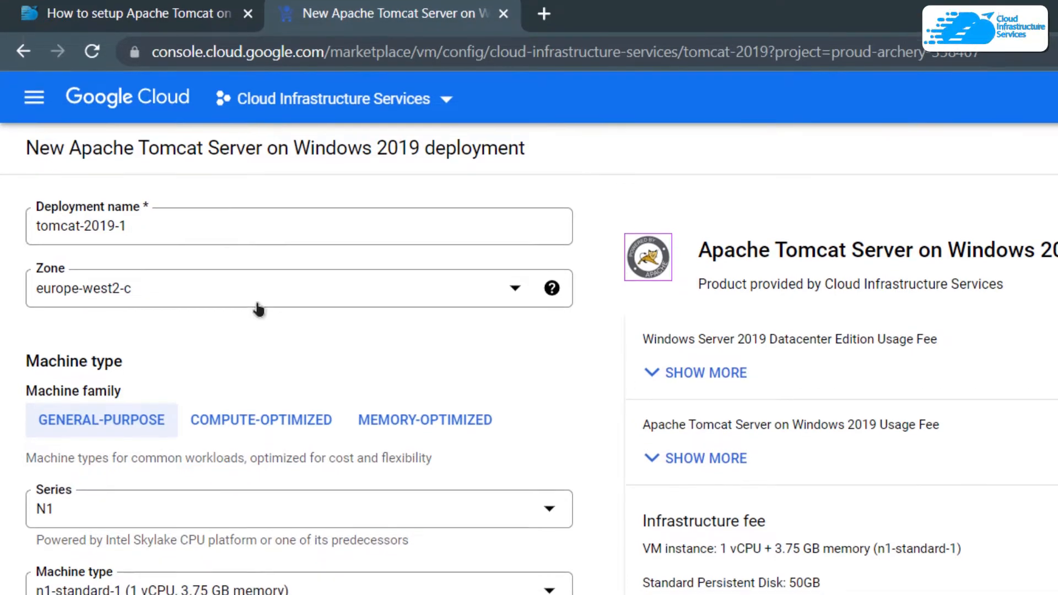
scroll(down, 3)
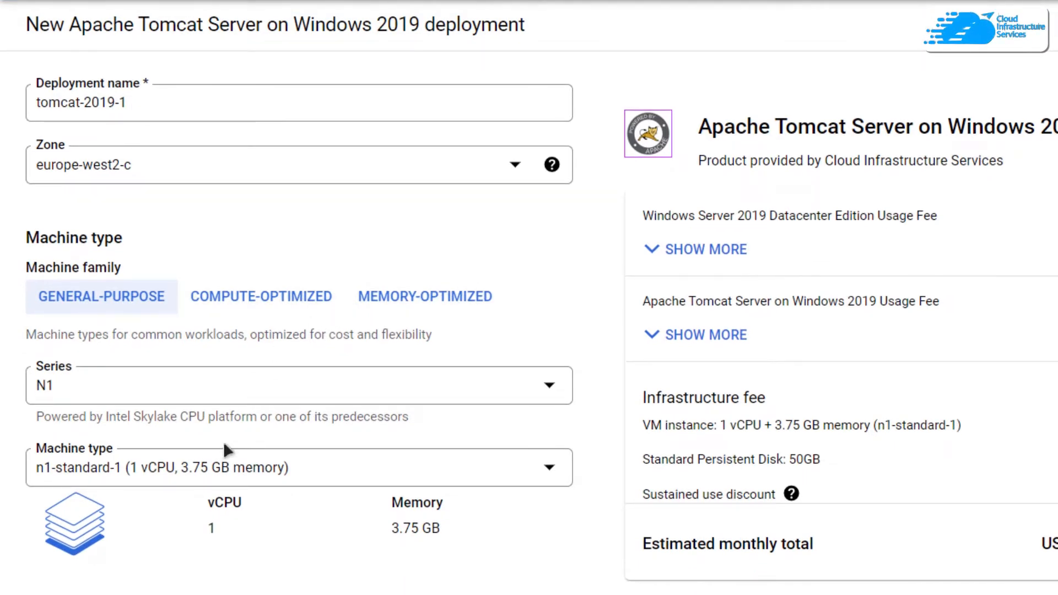
scroll(down, 3)
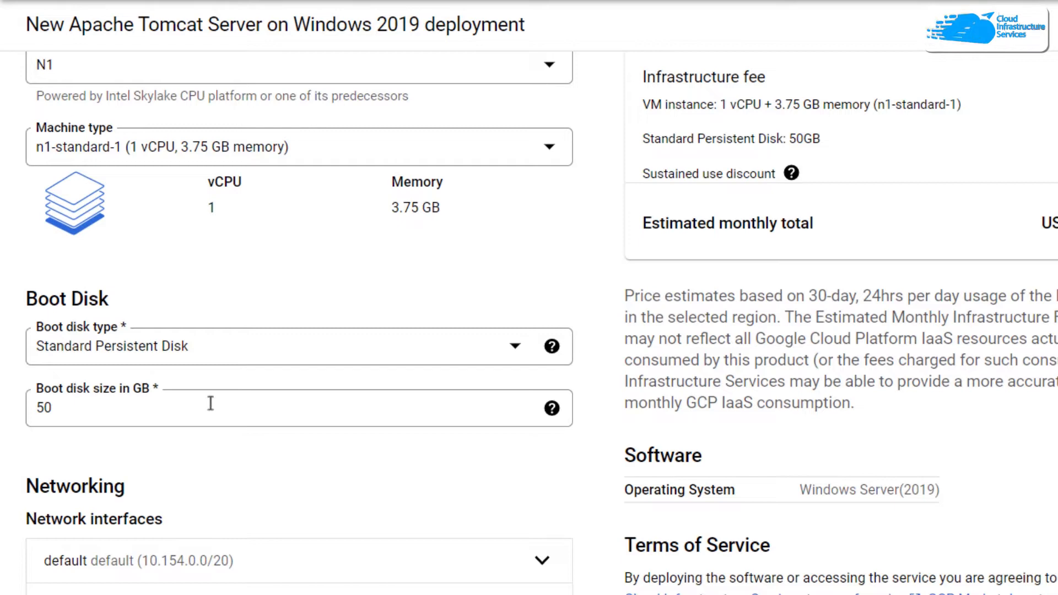
scroll(down, 3)
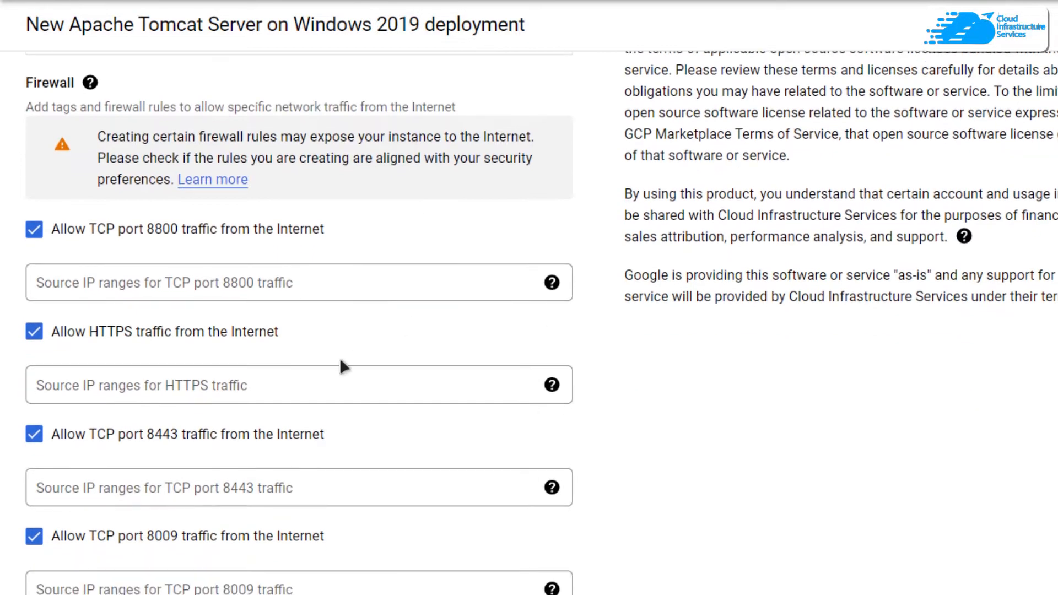
scroll(down, 3)
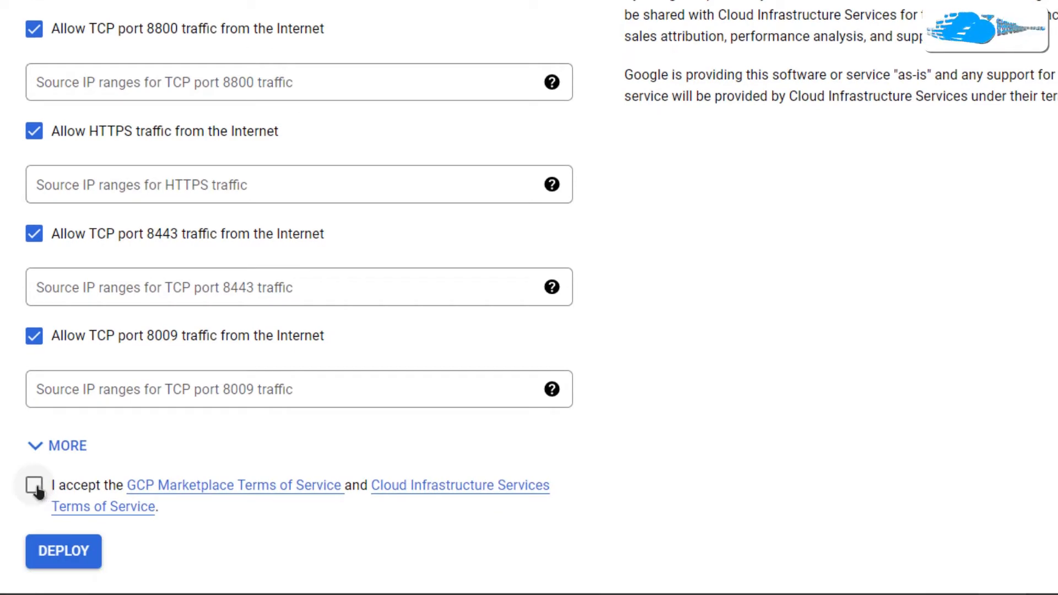
click(34, 485)
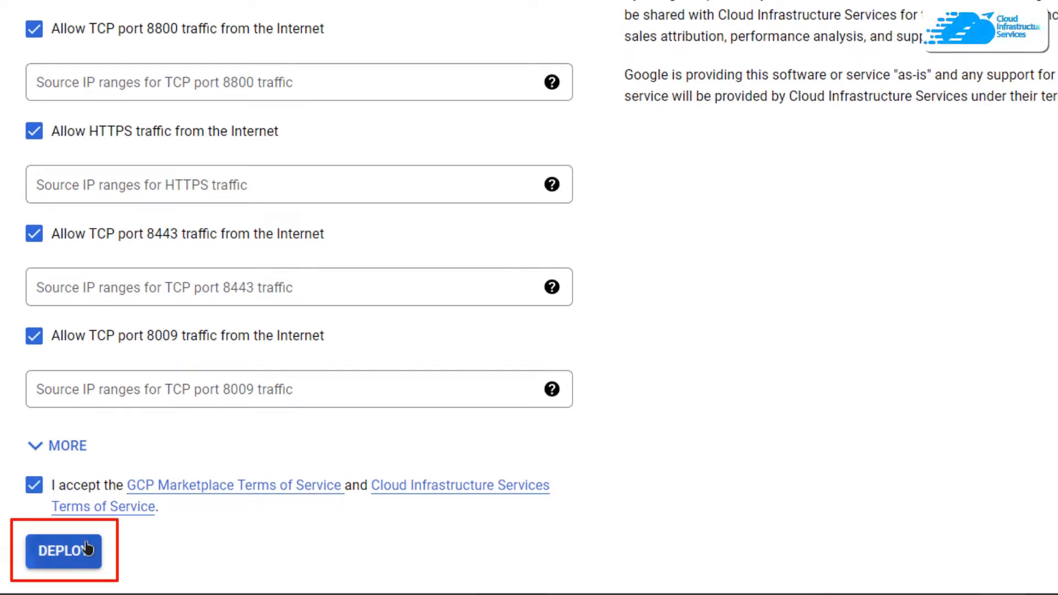
- Deploy tomcat-2019-1 and set a new Windows password for user 'cisadmin' via the RDP options
click(64, 551)
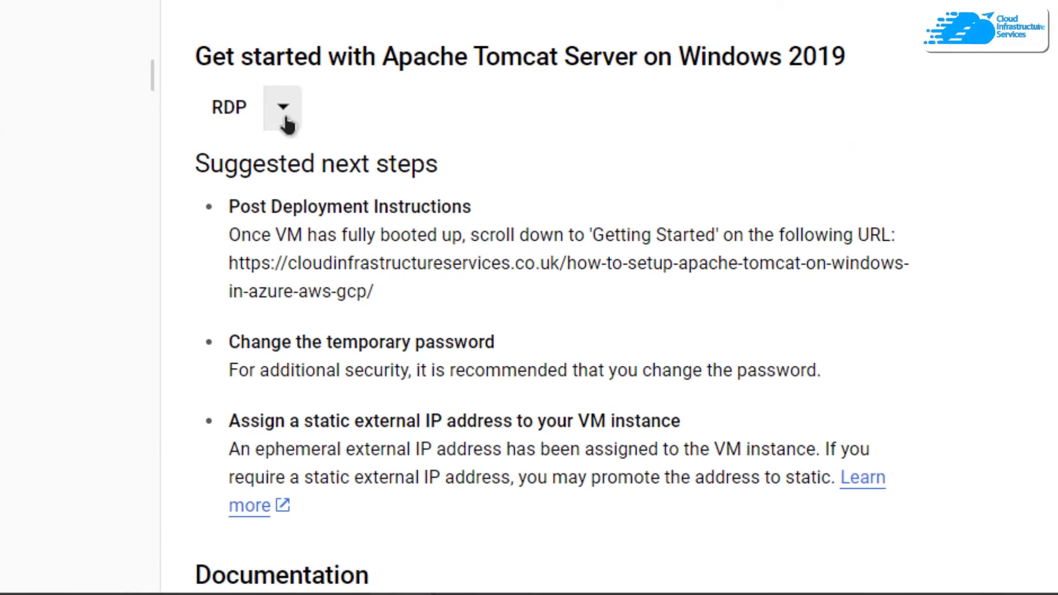
click(282, 107)
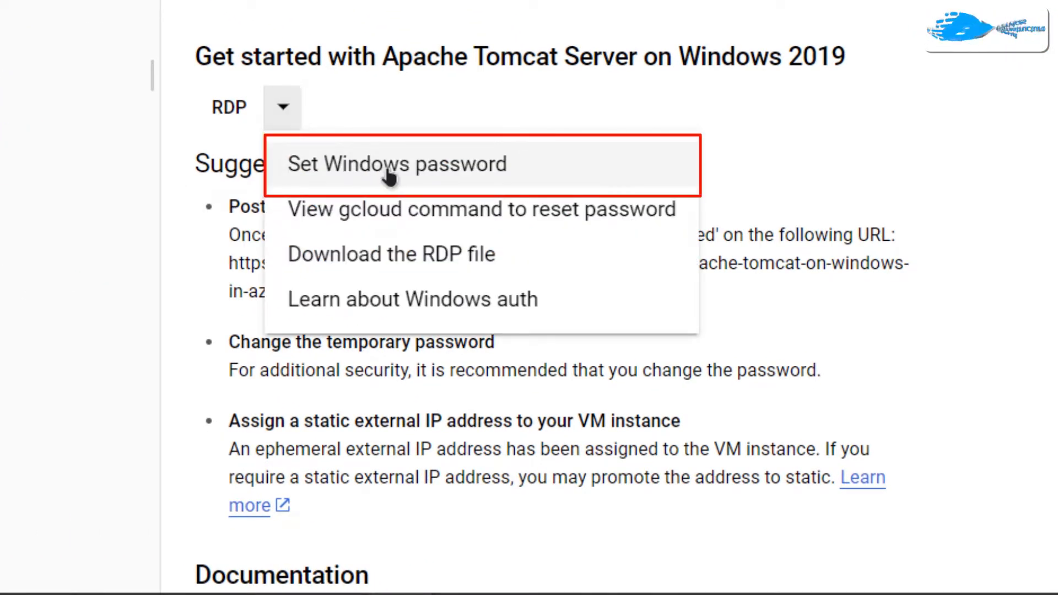
click(396, 163)
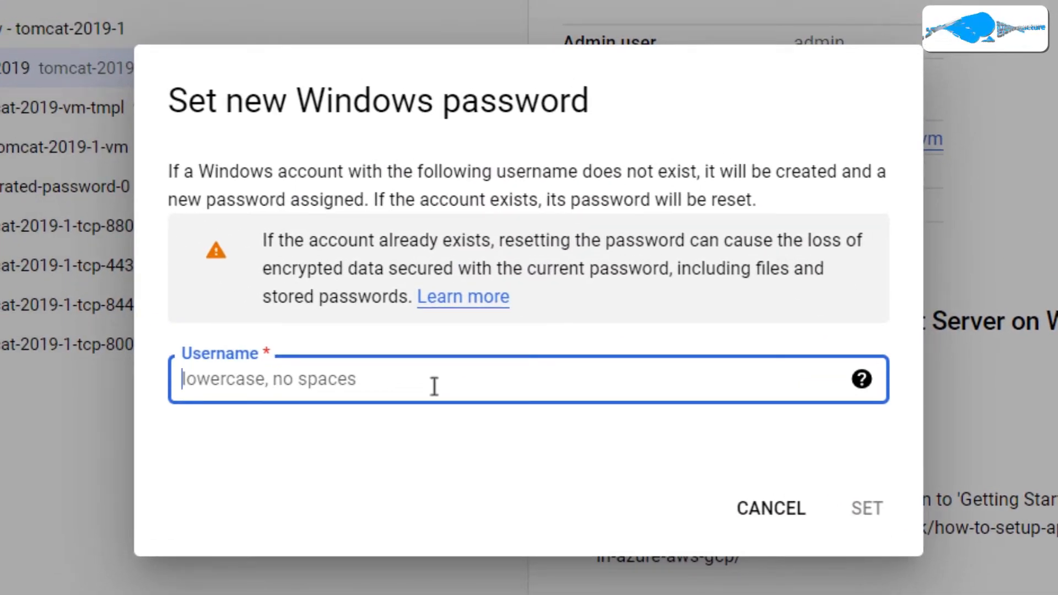
text(cisadmin)
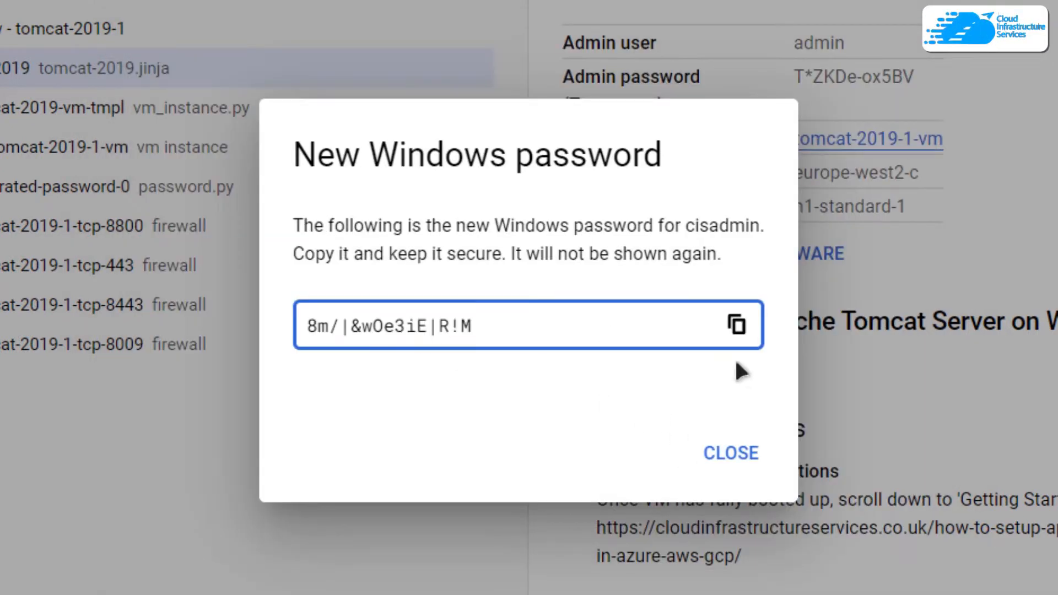
click(730, 452)
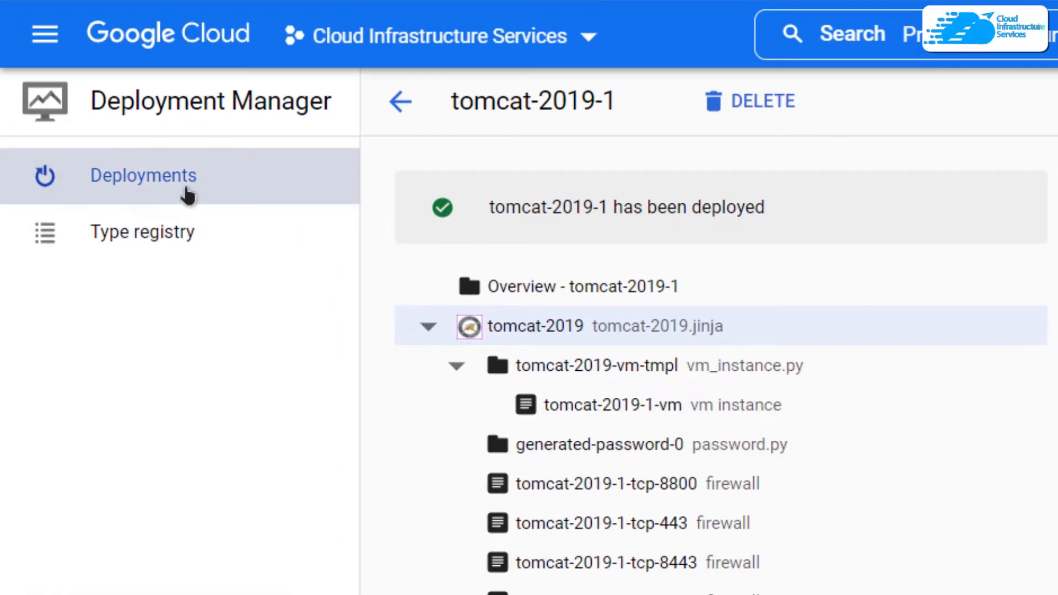
- Go to Compute Engine > VM instances to see tomcat-2019-1-vm running
click(44, 34)
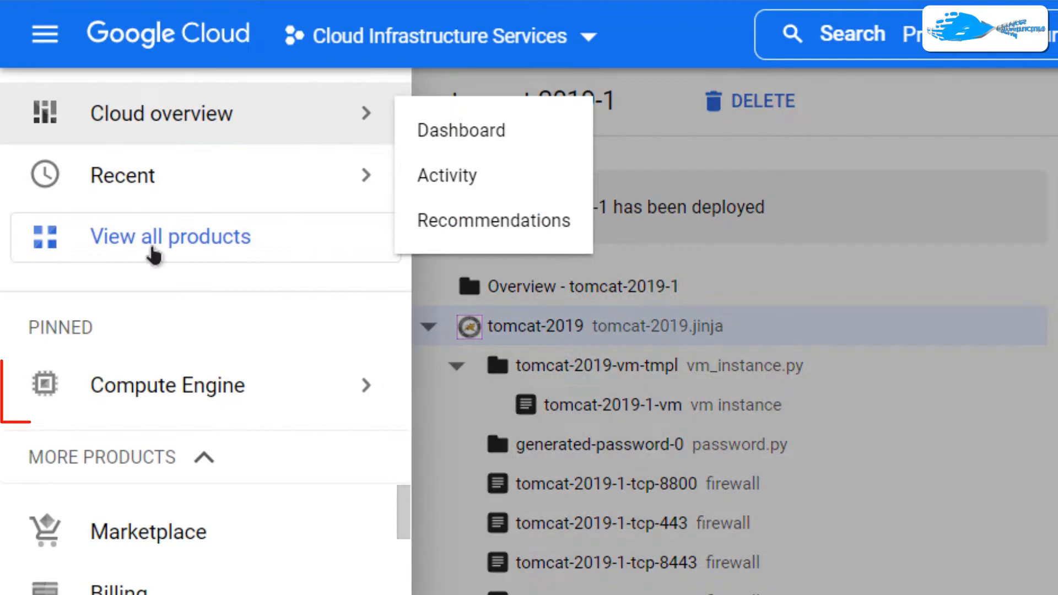
click(166, 385)
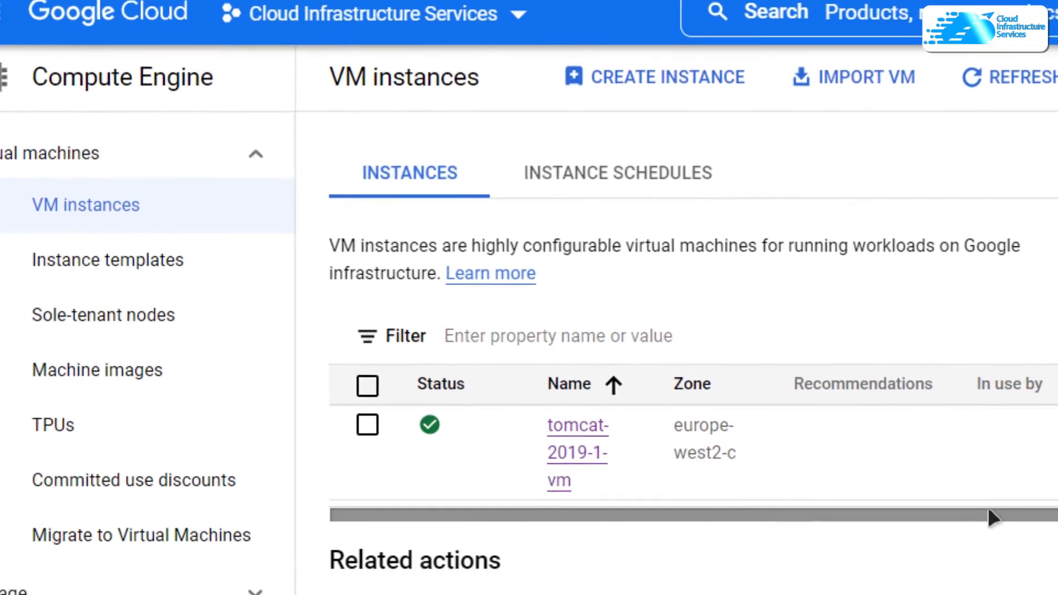
scroll(down, 3)
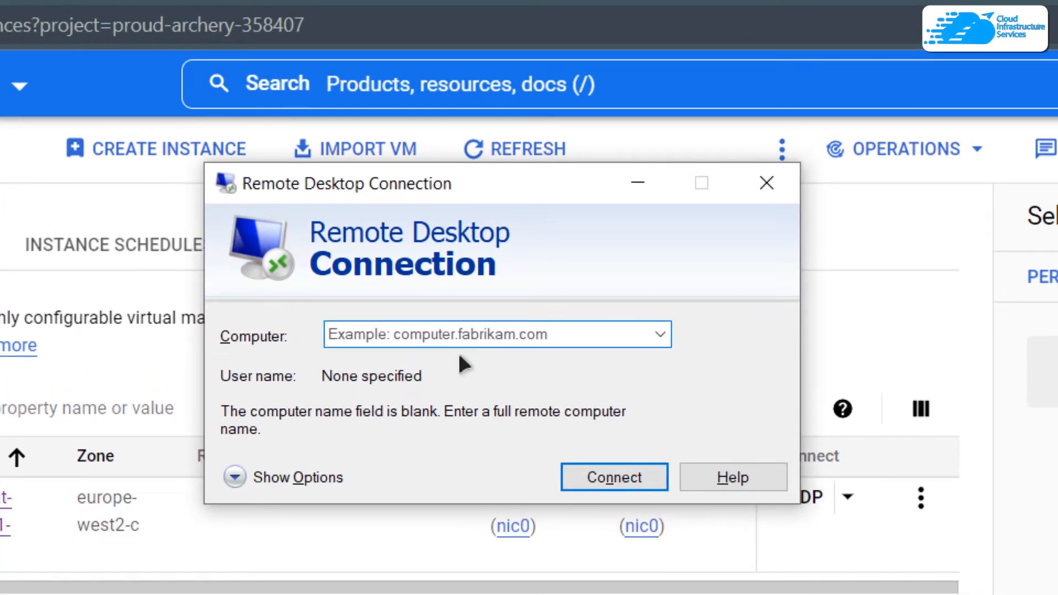
- Connect by Remote Desktop to 34.105.188.26 as the admin user and sign in with its password
text(34.105.188.26)
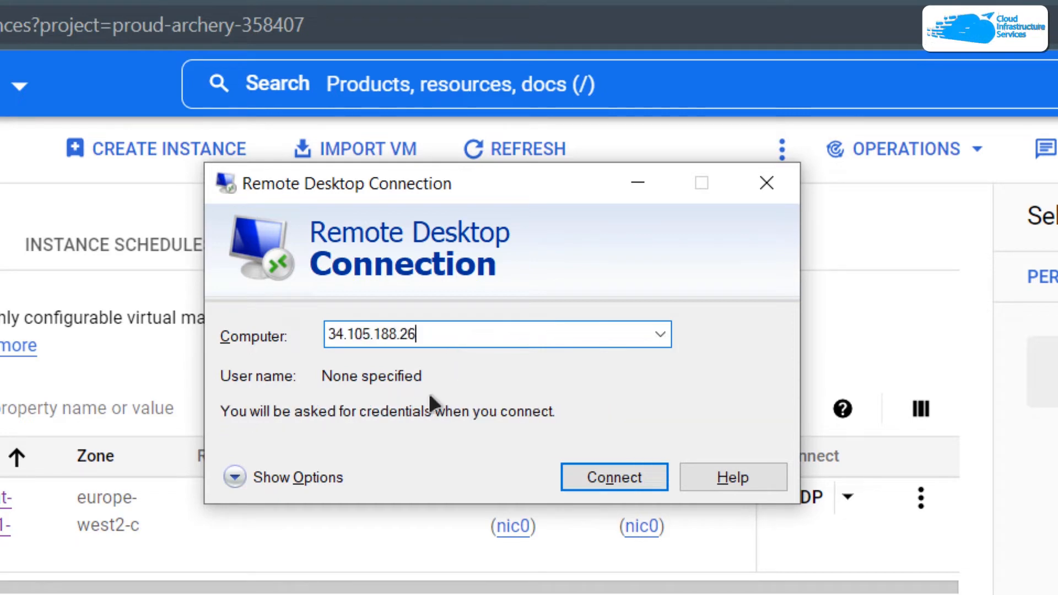
scroll(down, 3)
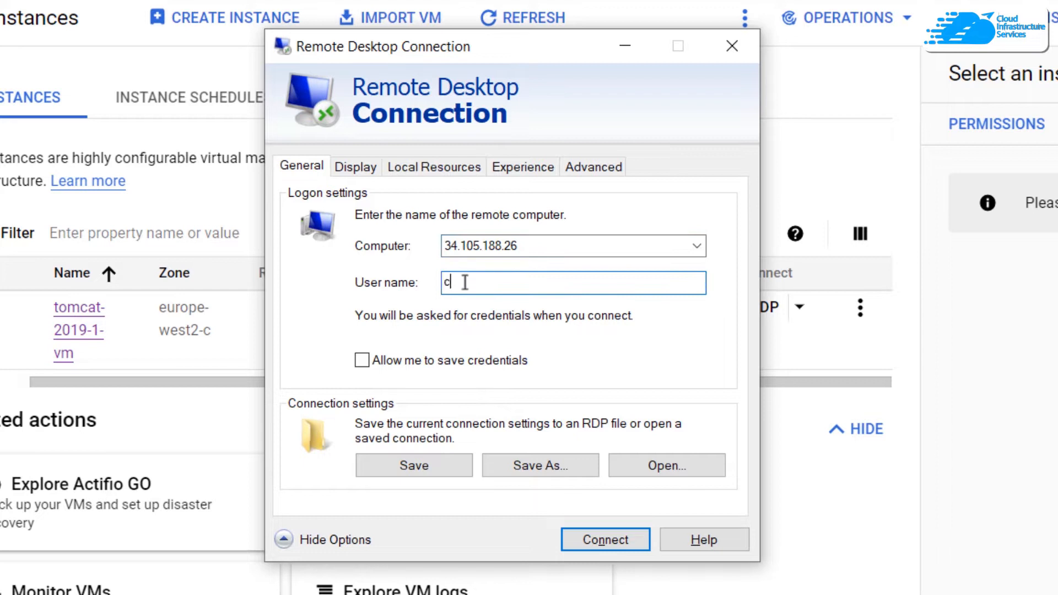
text(isadmin)
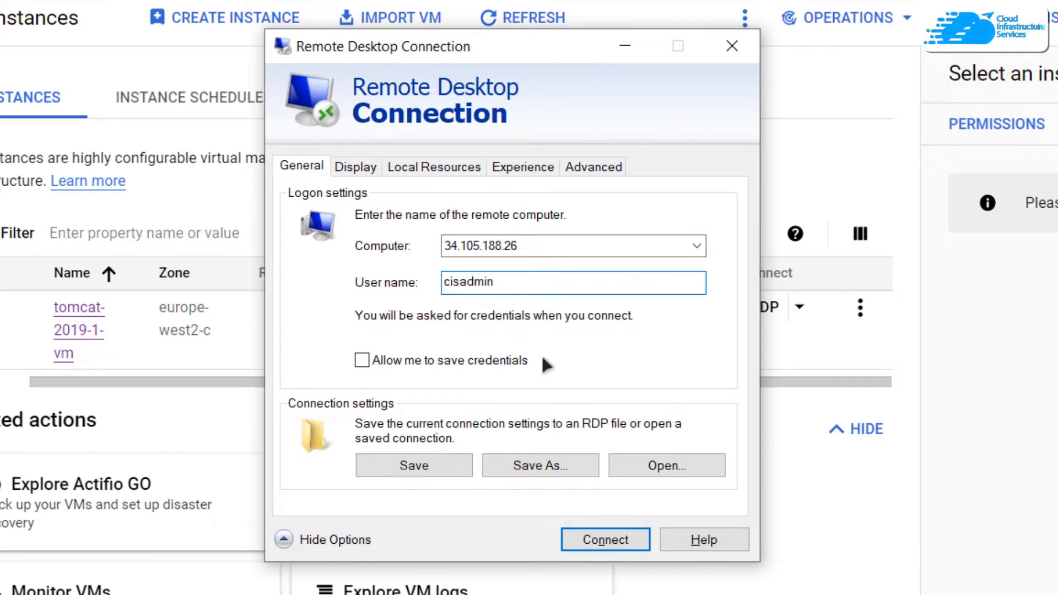
click(604, 539)
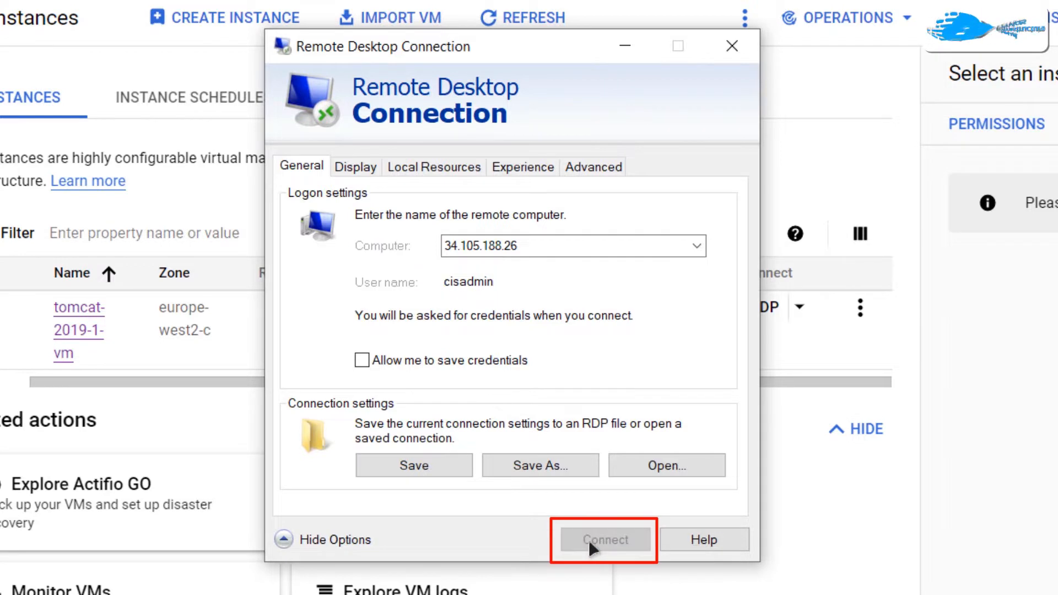
click(604, 539)
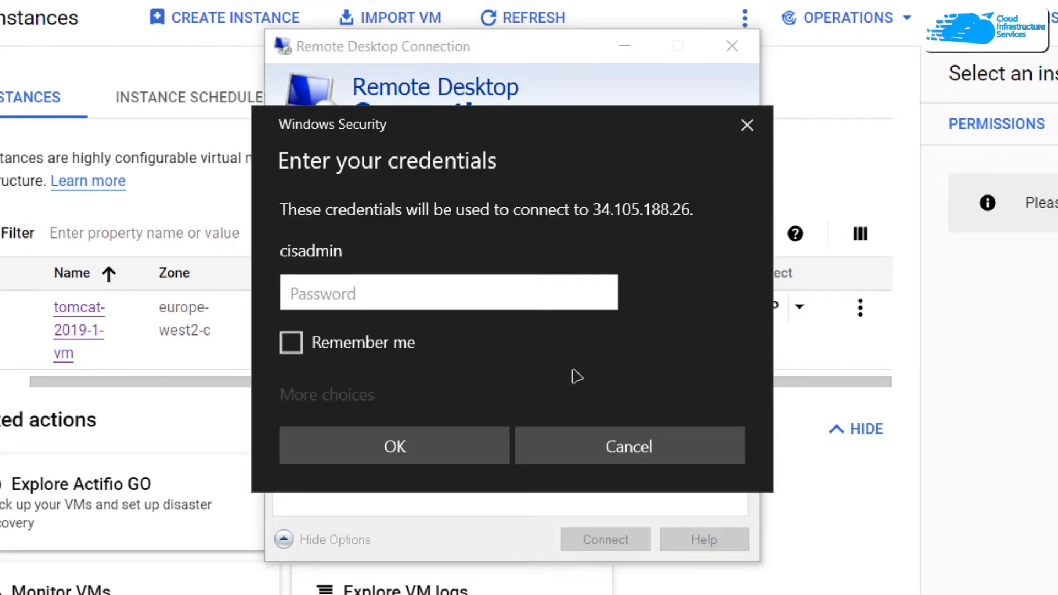
mouse_move(482, 212)
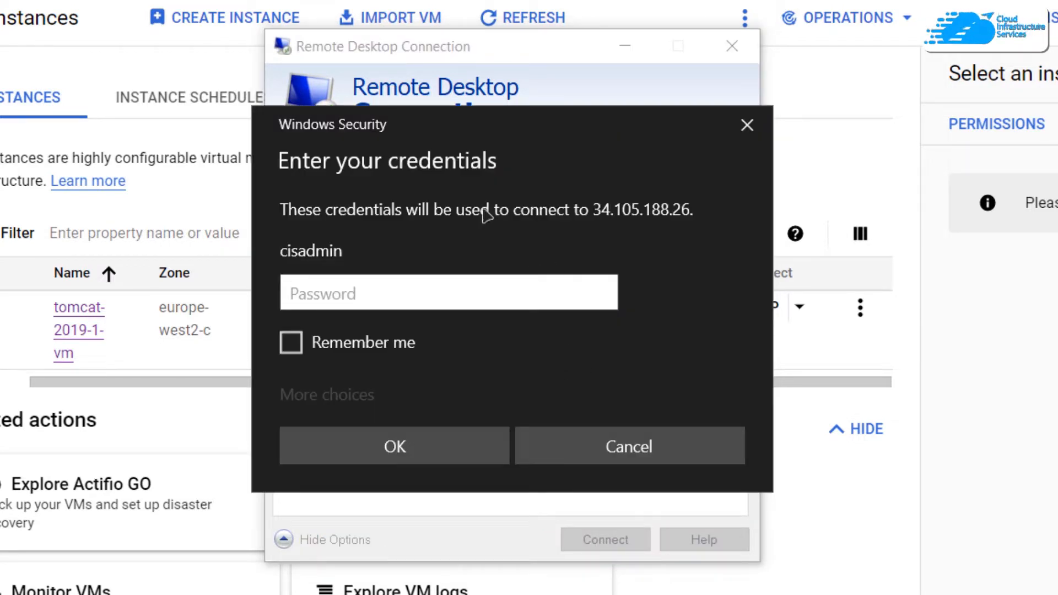
text(password)
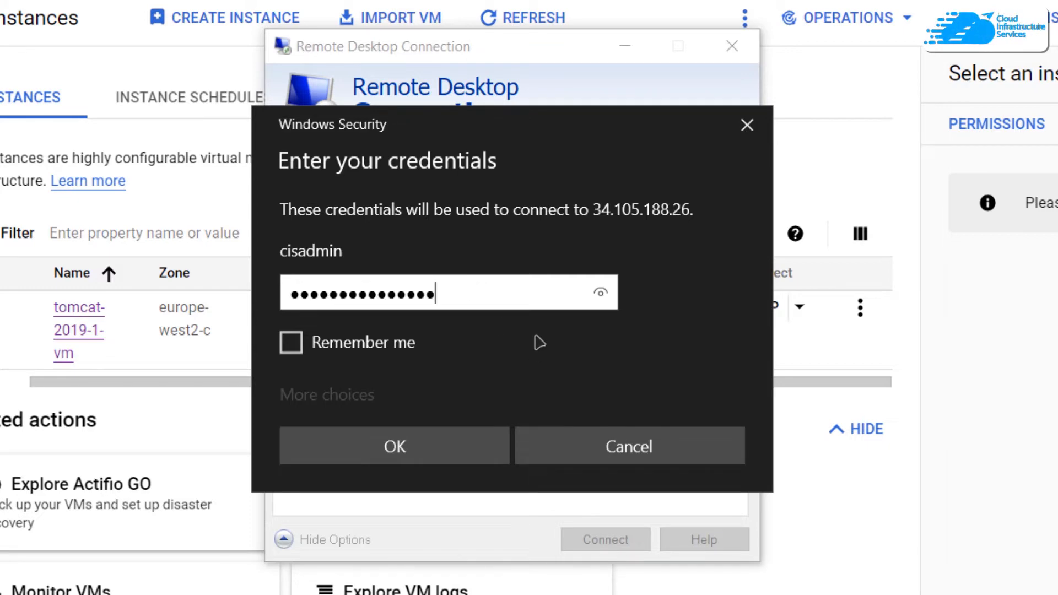
click(395, 446)
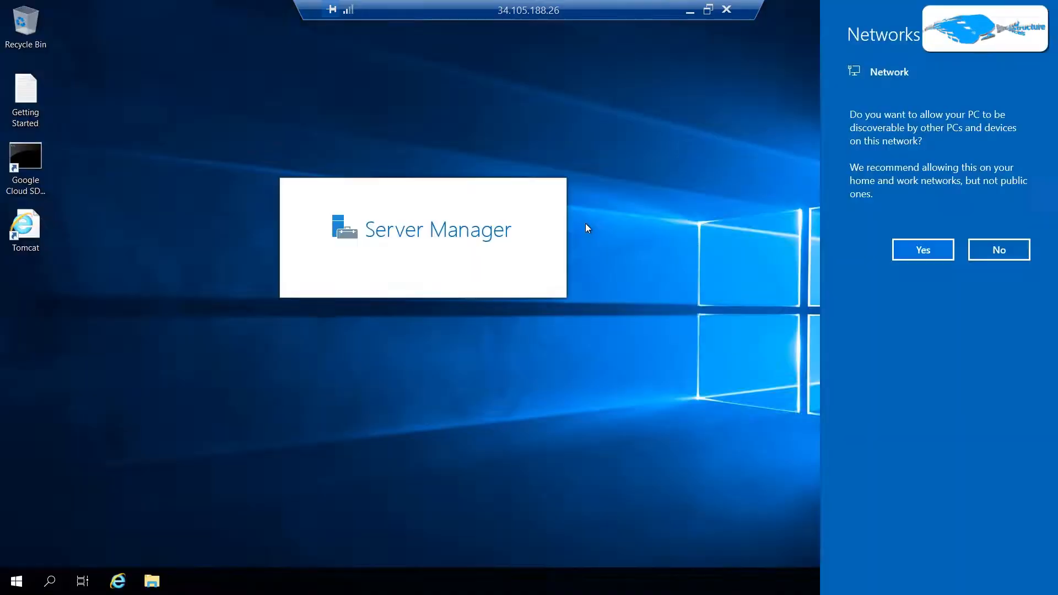
- Answer the network discoverability prompt to clear the Windows Server desktop
click(922, 250)
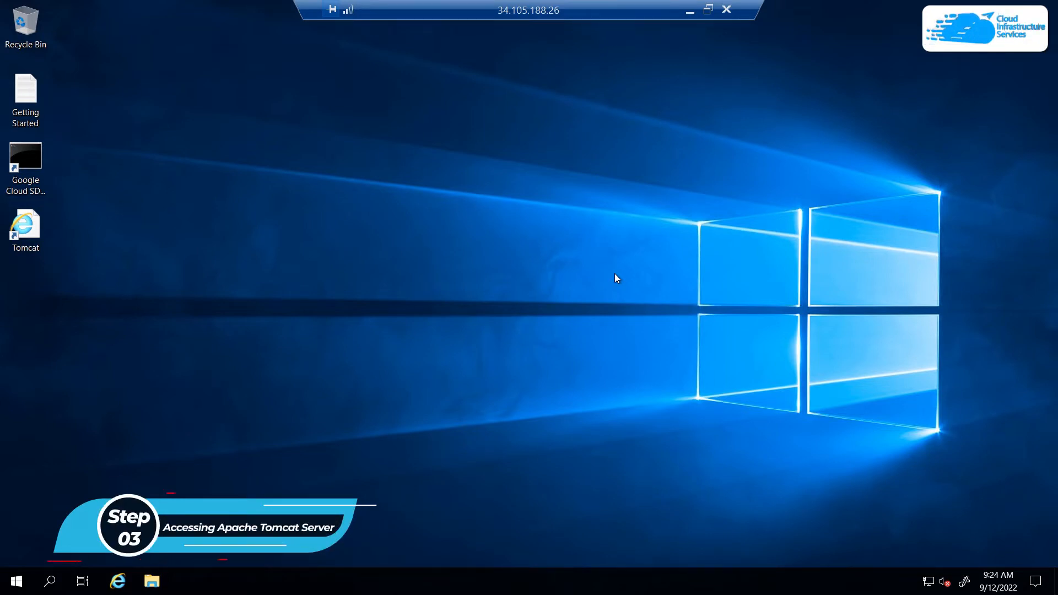
mouse_move(587, 257)
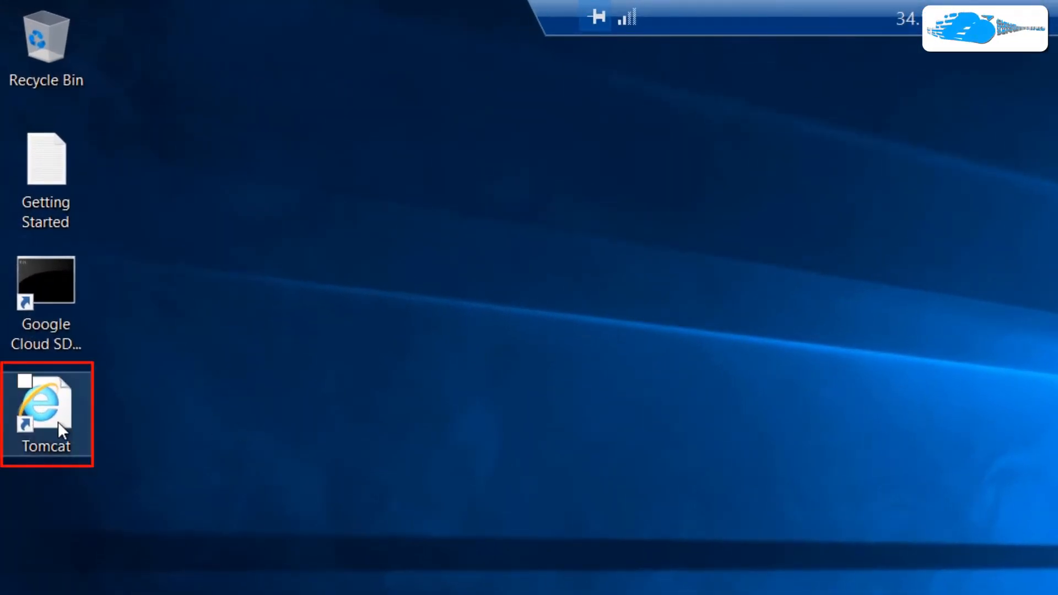
- Open the Tomcat 9.0.37 welcome page from the desktop shortcut and request the Manager App login
double_click(46, 414)
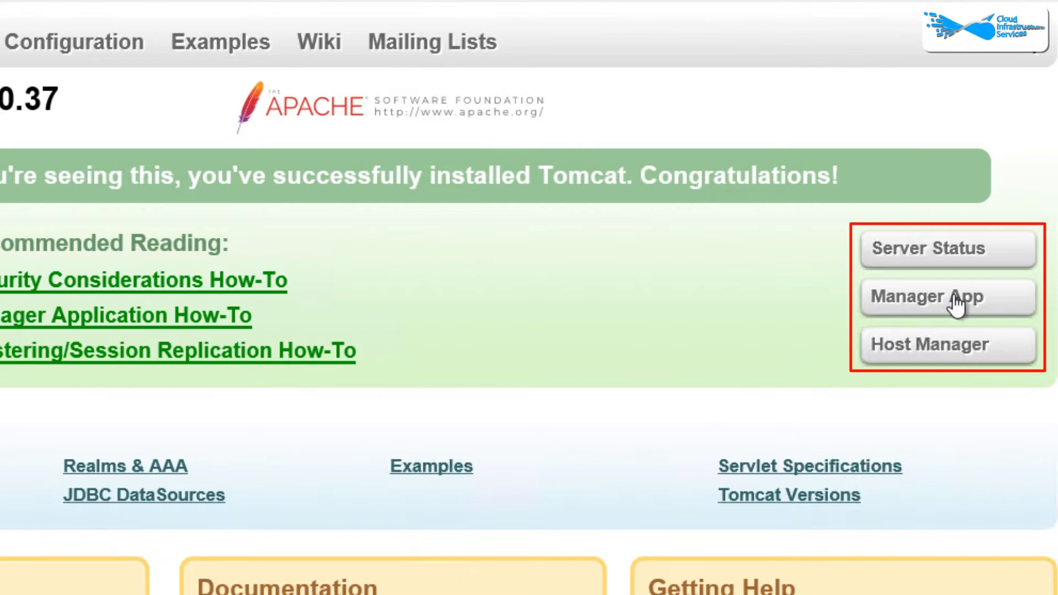
mouse_move(655, 383)
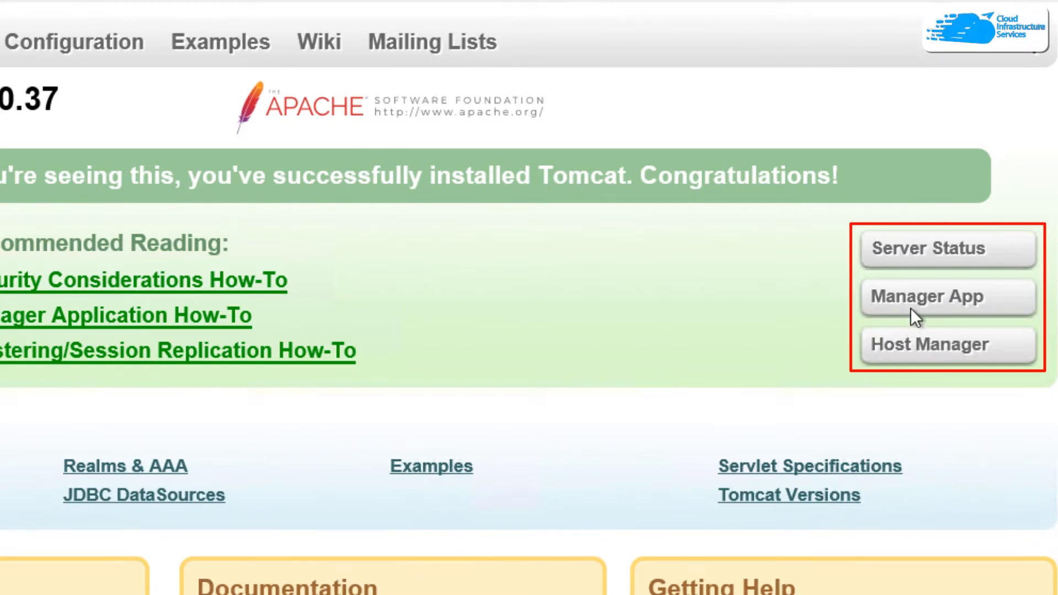
click(947, 296)
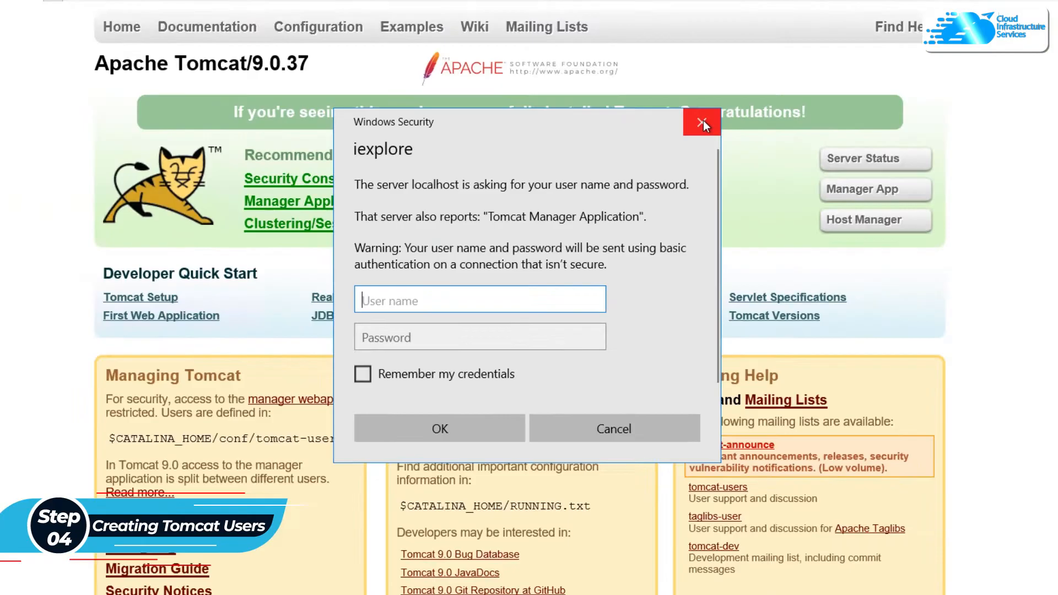
- Close the browser and launch the Services console from Start by searching 'services'
click(702, 125)
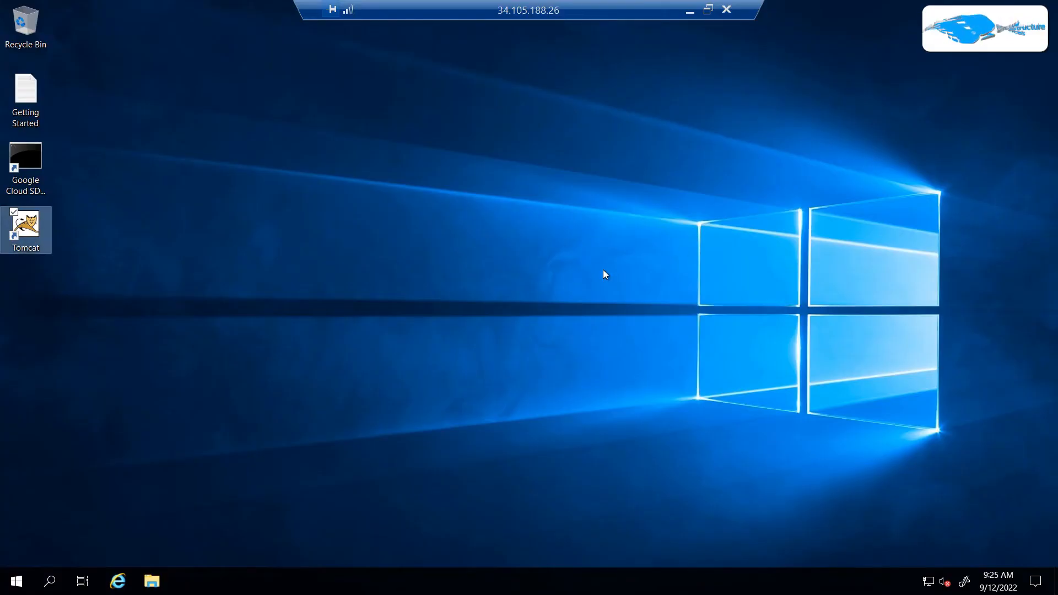
click(603, 275)
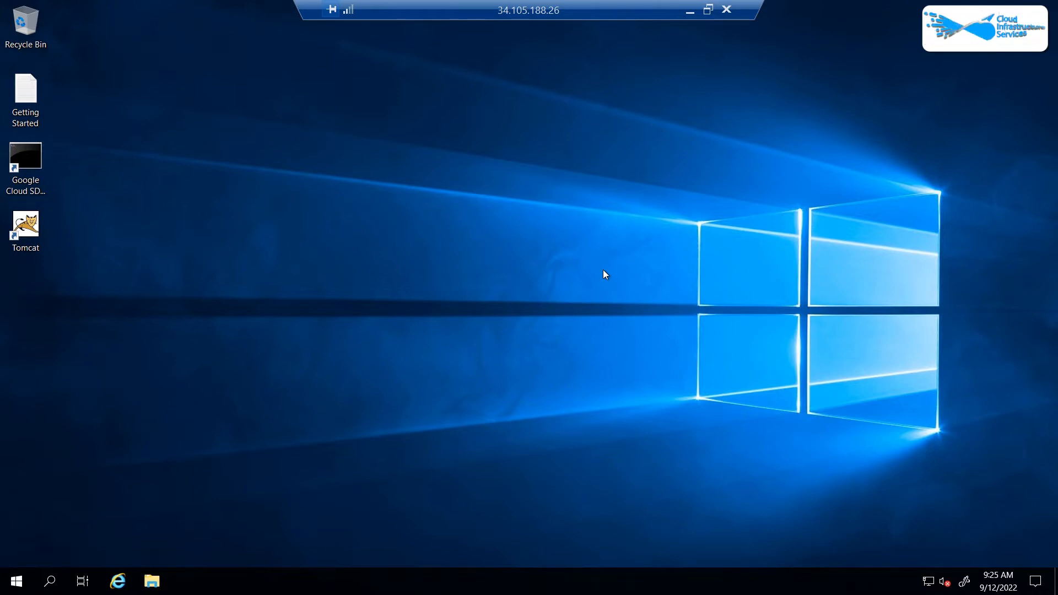
text(services)
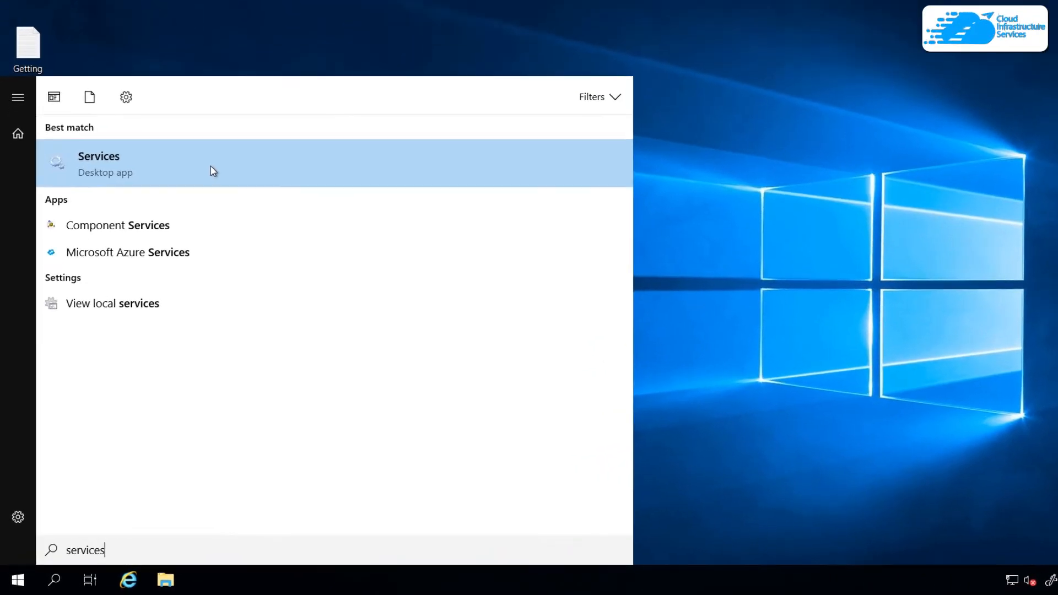
click(98, 163)
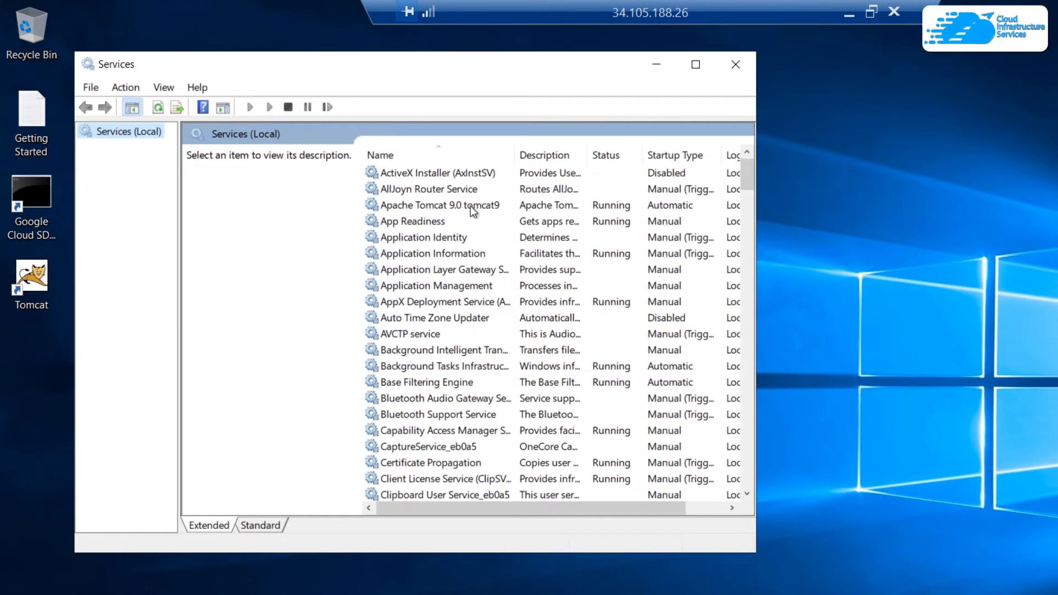
- Stop the Apache Tomcat 9.0 tomcat9 service from its context menu
right_click(438, 205)
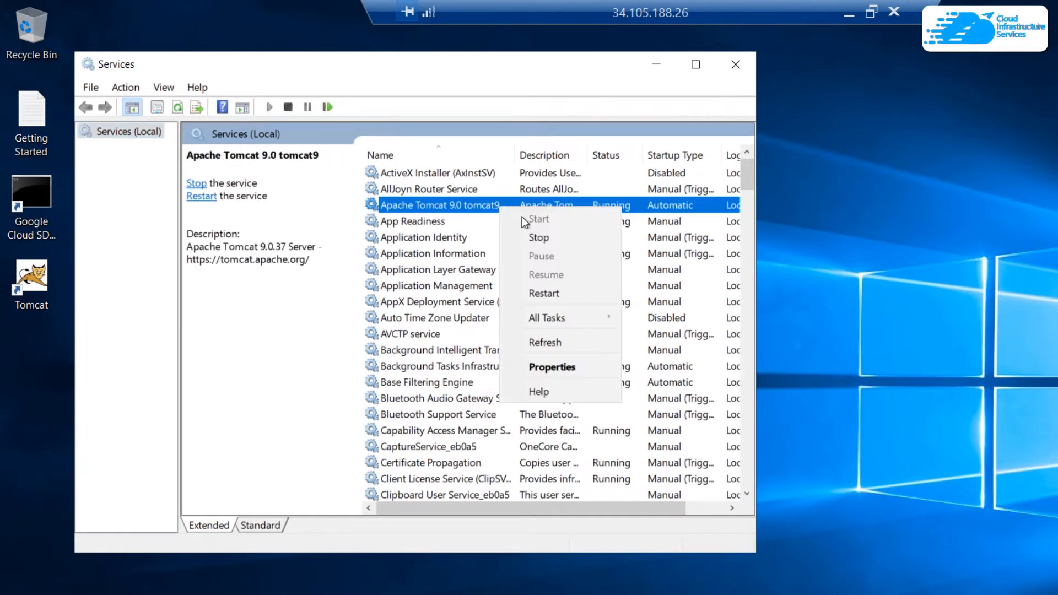
click(537, 238)
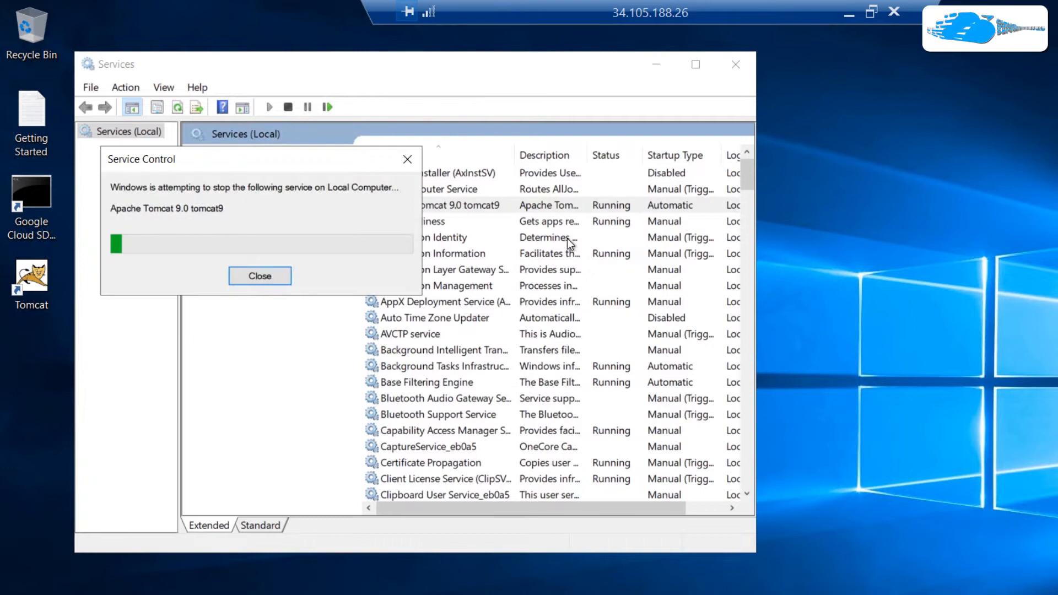
click(260, 275)
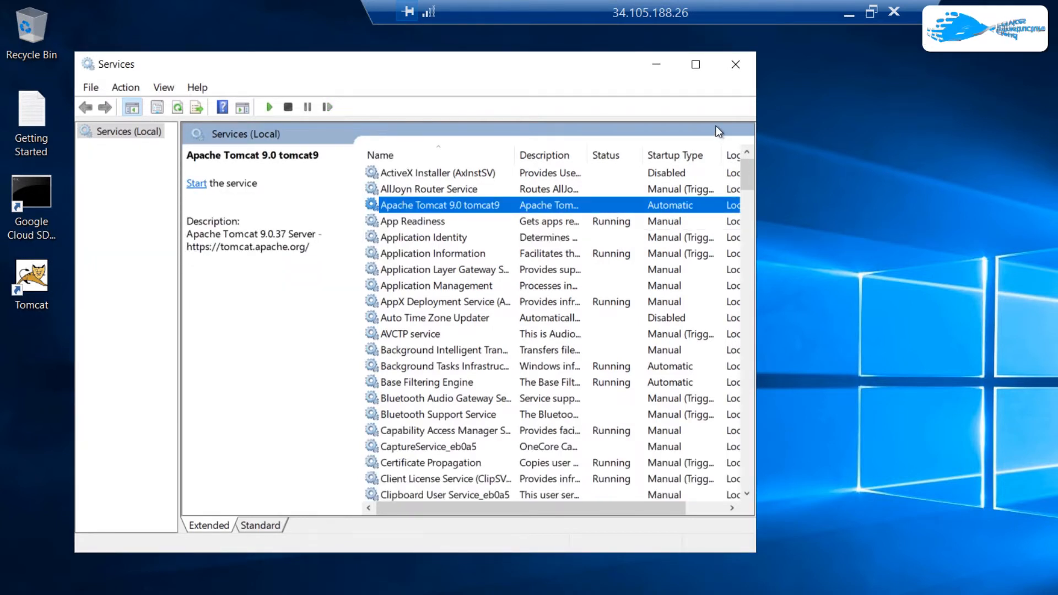
mouse_move(653, 64)
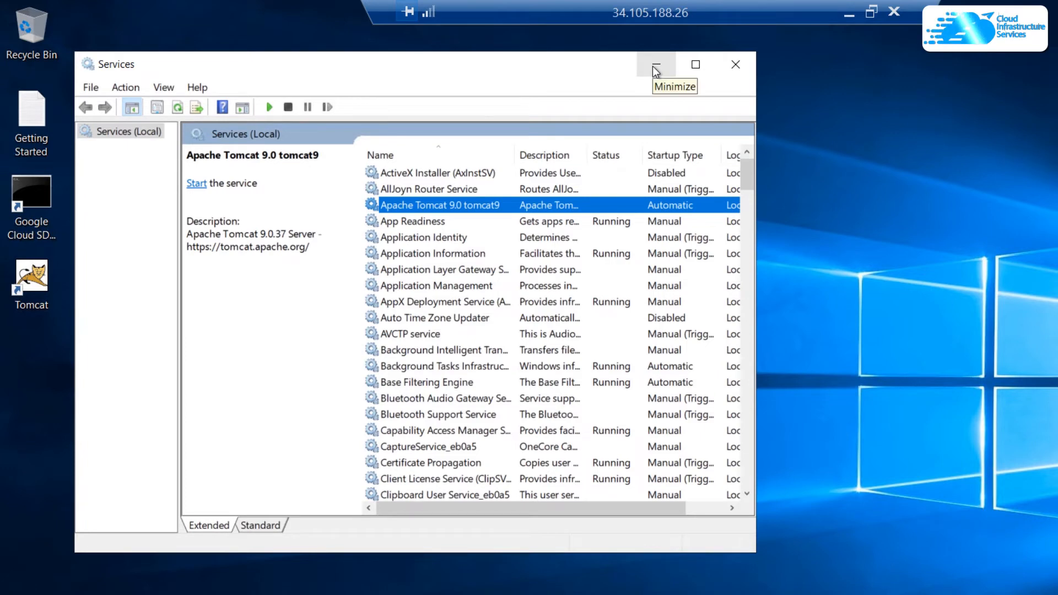
- Browse File Explorer to C:\apache-tomcat-9.0.37\conf and bring up open-with options for tomcat-users
click(653, 65)
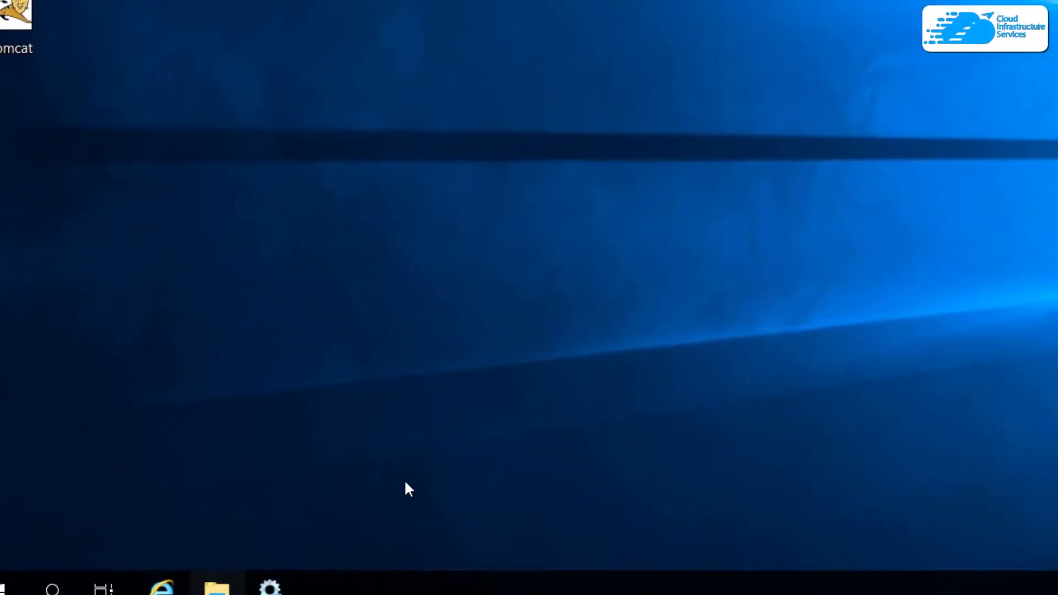
click(216, 586)
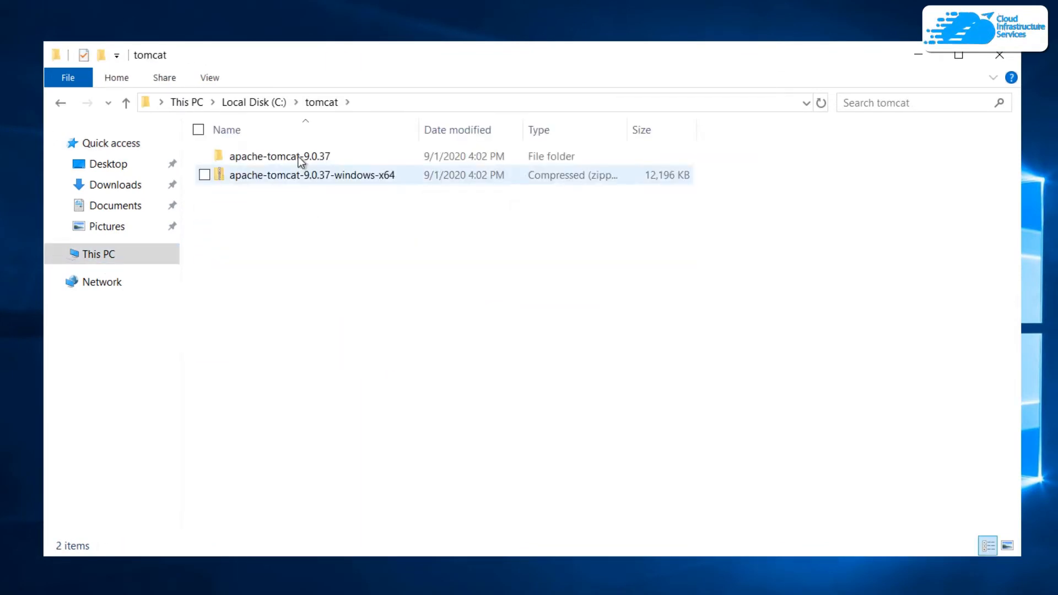
double_click(279, 155)
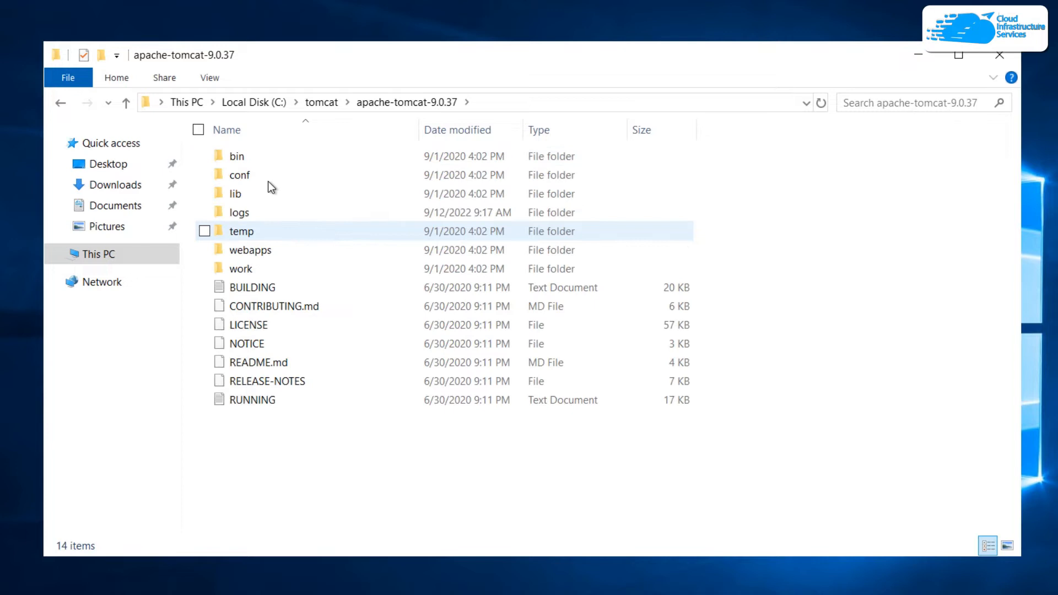
double_click(239, 176)
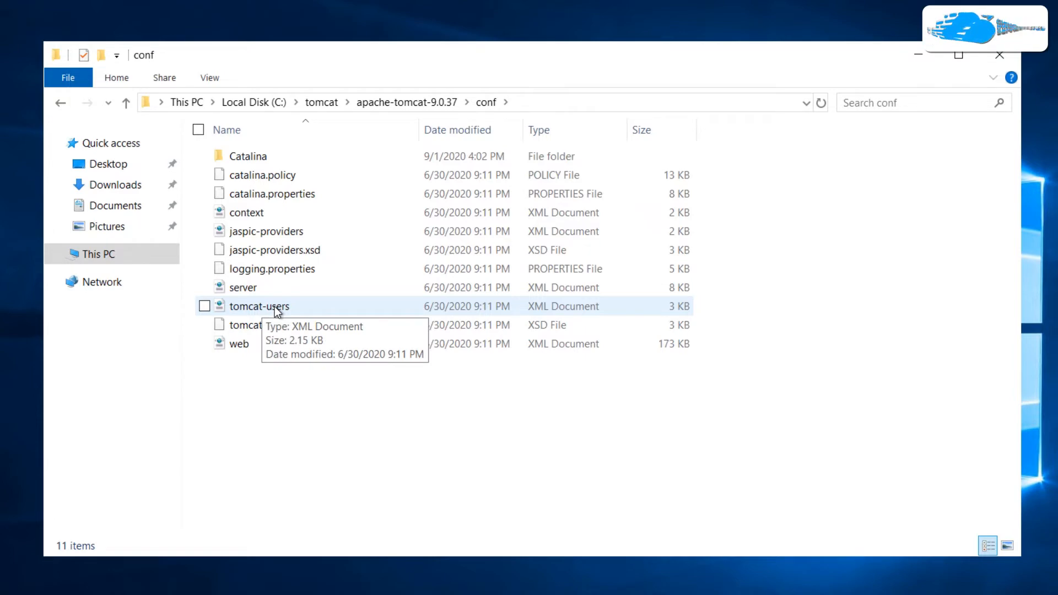
right_click(259, 305)
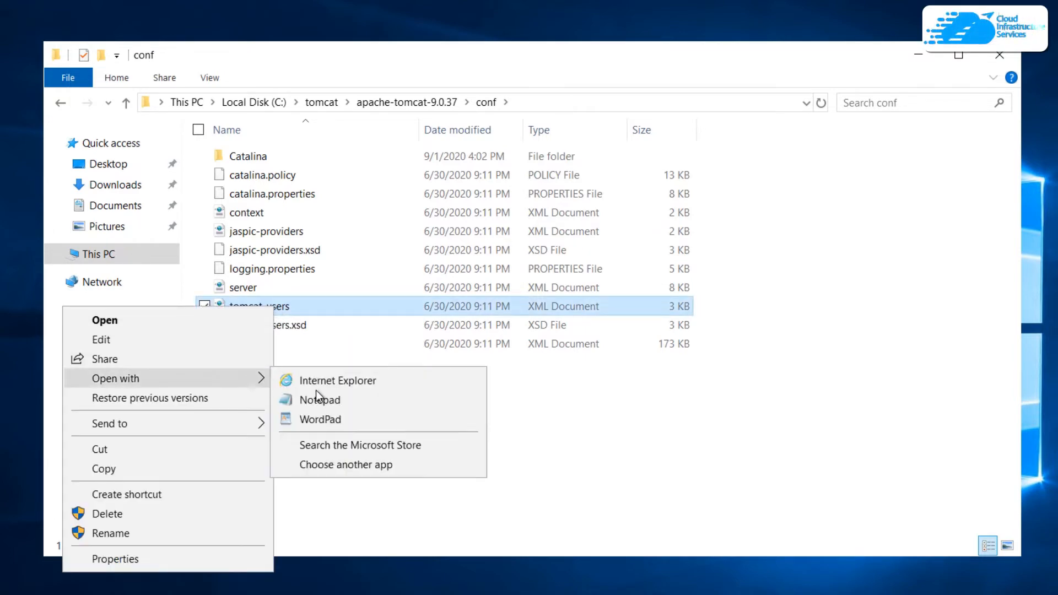
- Open tomcat-users in Notepad and remove the comment markers around the sample role and user entries
click(320, 398)
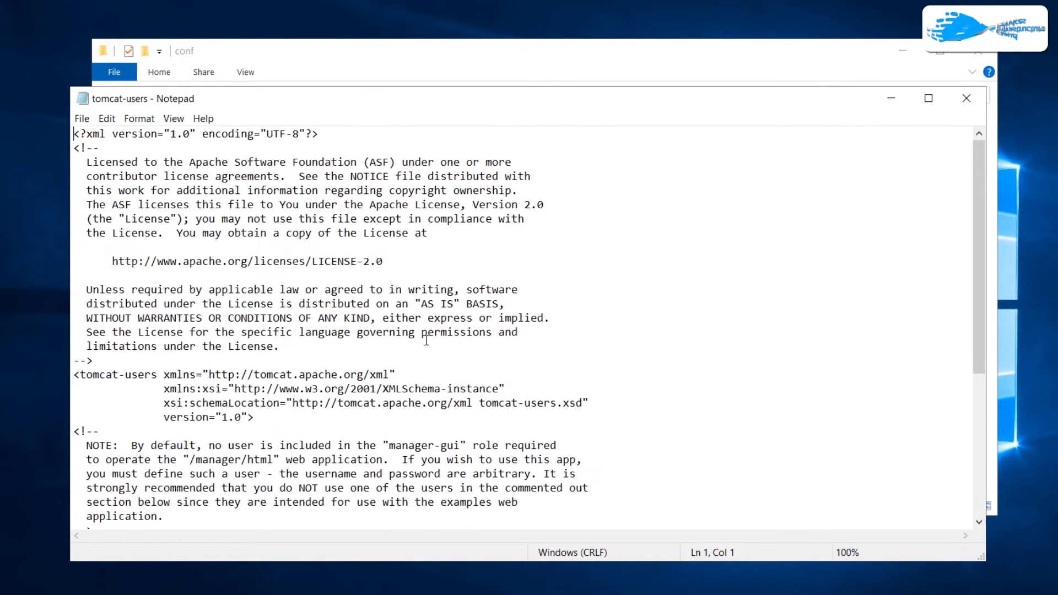
scroll(down, 3)
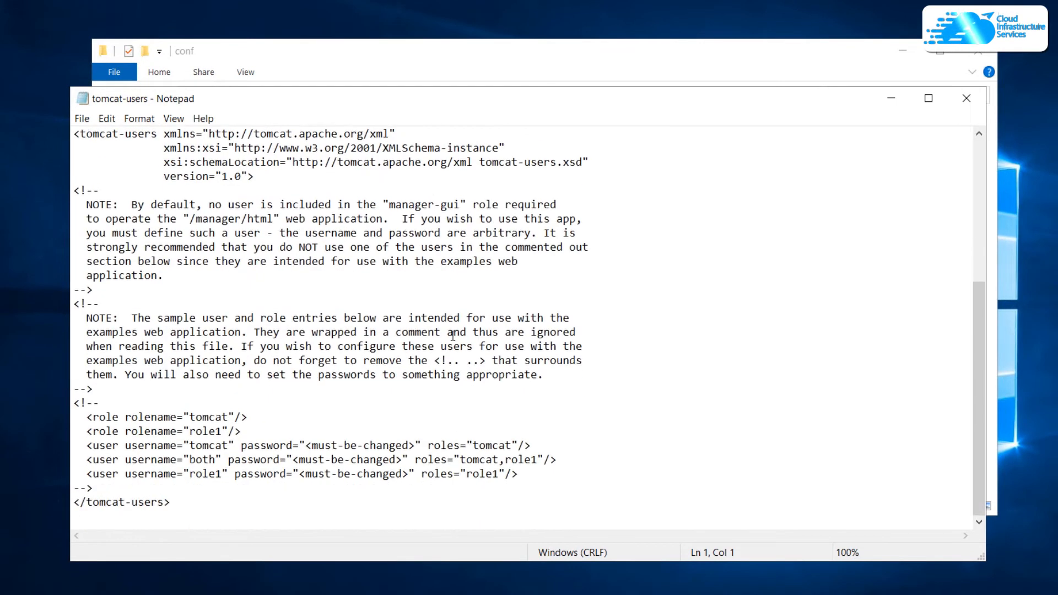
mouse_move(207, 404)
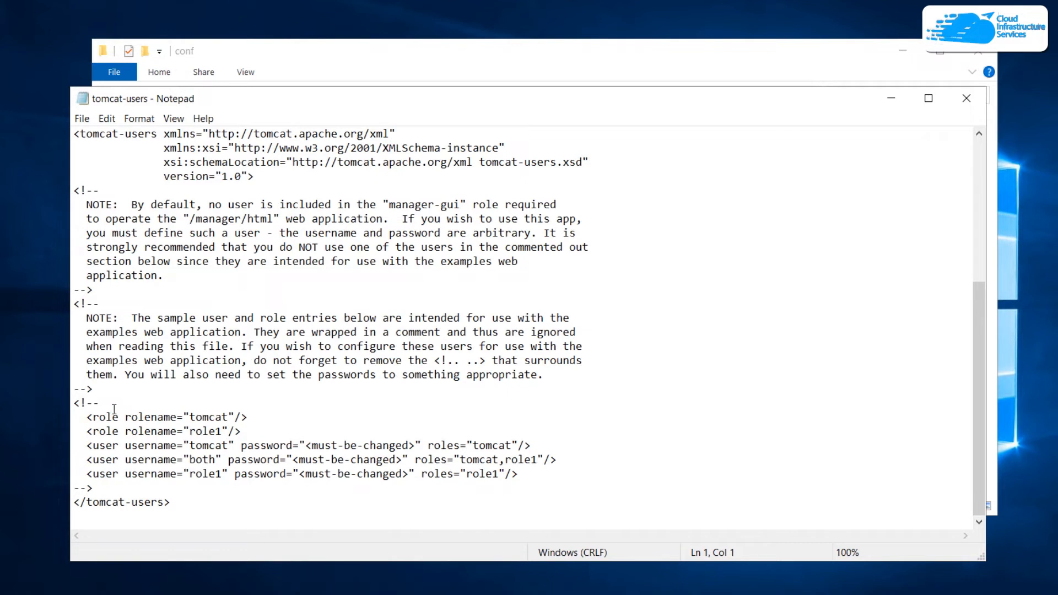
double_click(84, 403)
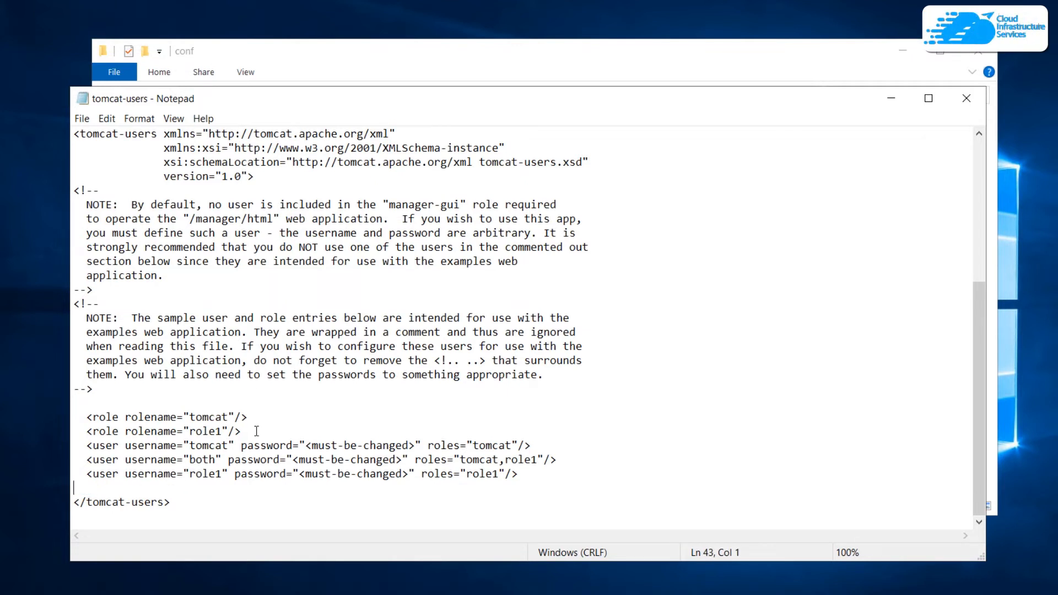
triple_click(162, 431)
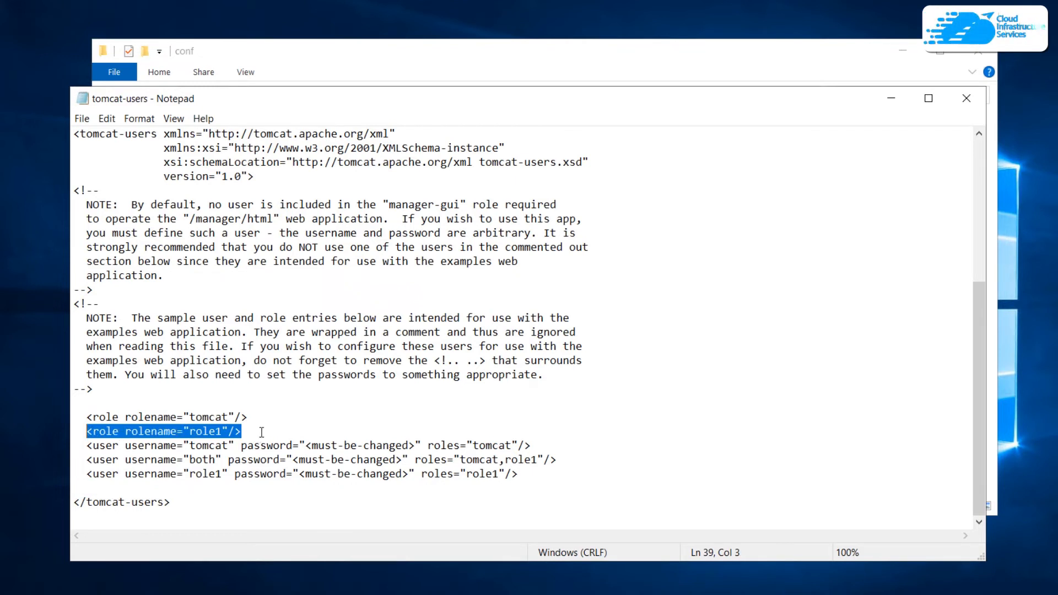
- Rename the pasted role lines to manager-script and manager-jmx
click(243, 430)
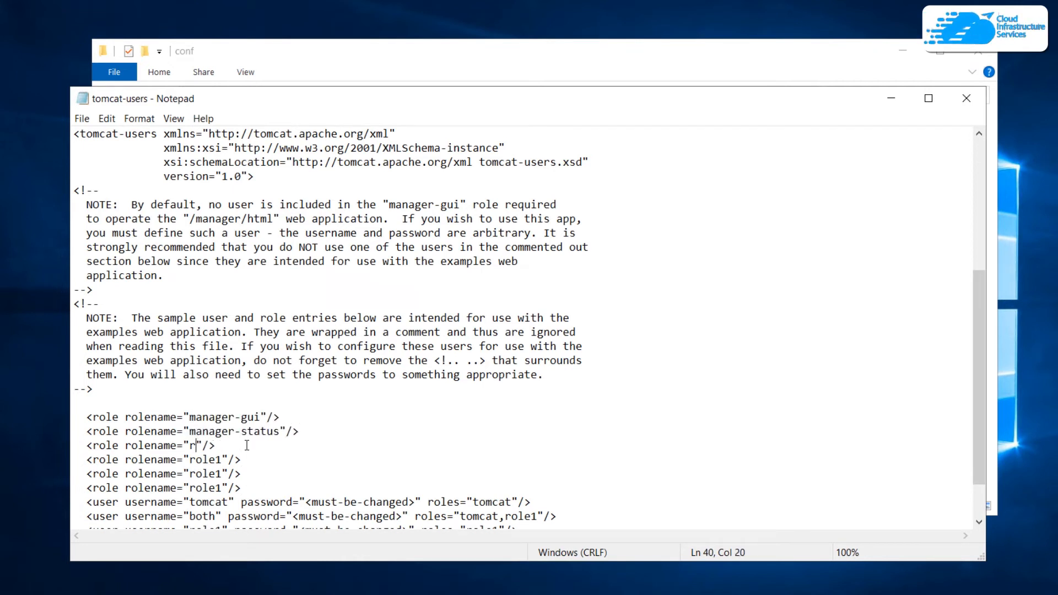
text(anager-script)
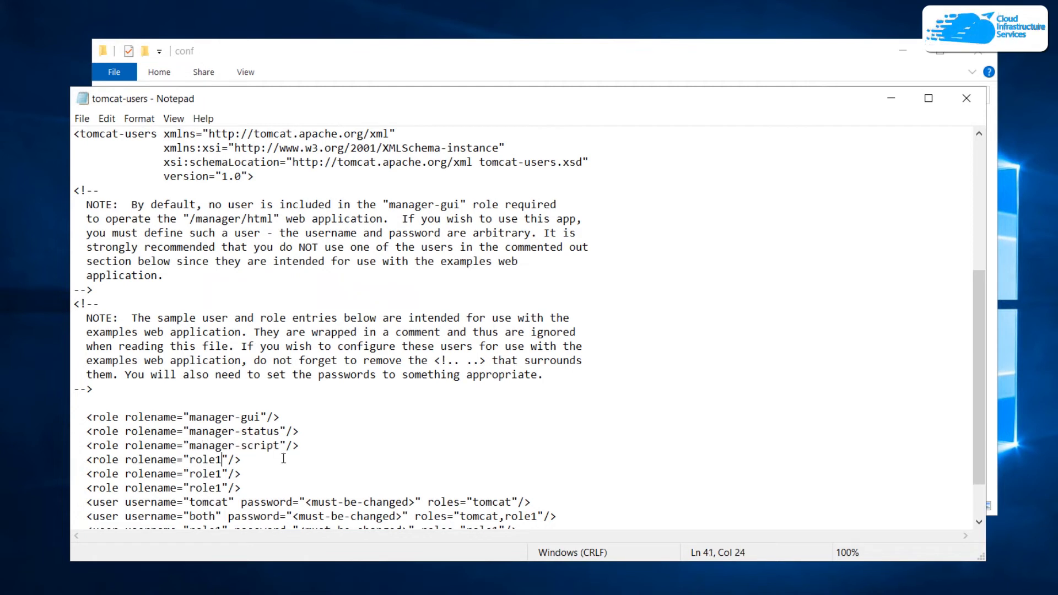
key(BackSpace)
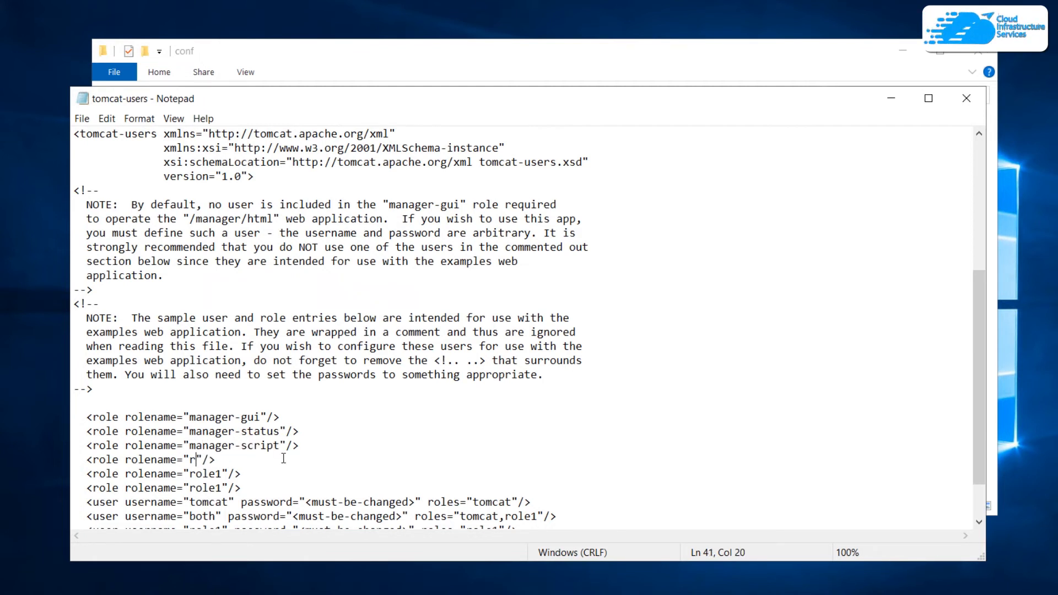
text(anager-jmx)
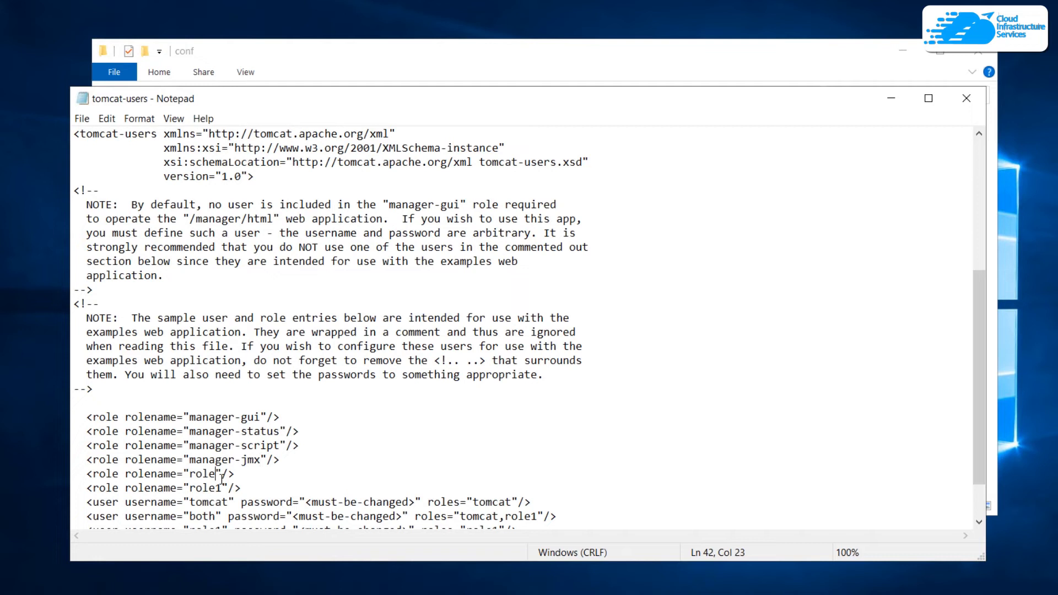
- Rename the remaining role lines to admin-gui and admin-script
text(admin-gui)
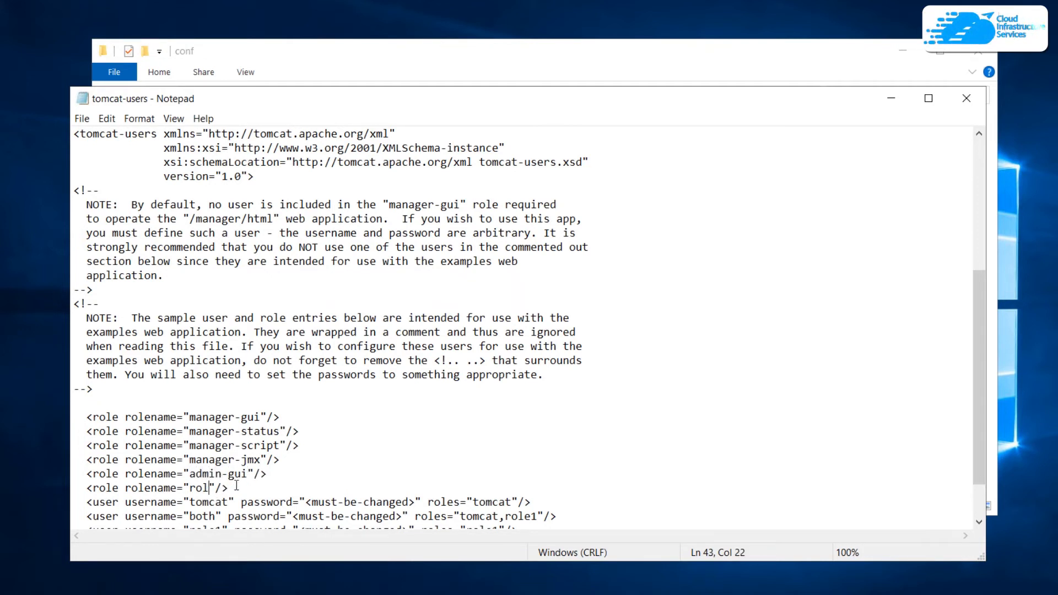
text(admin-scri)
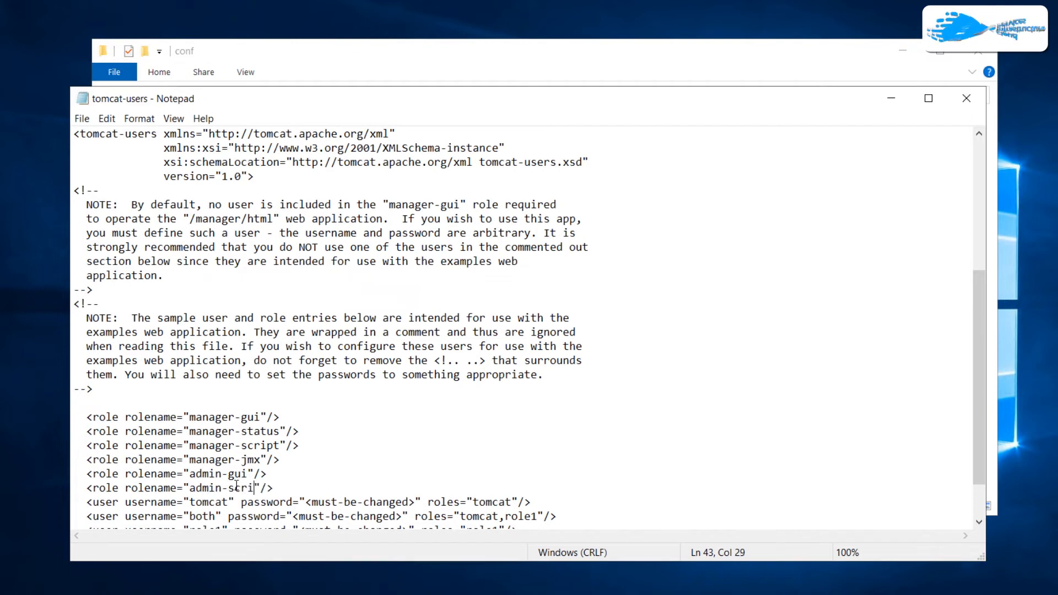
text(pt)
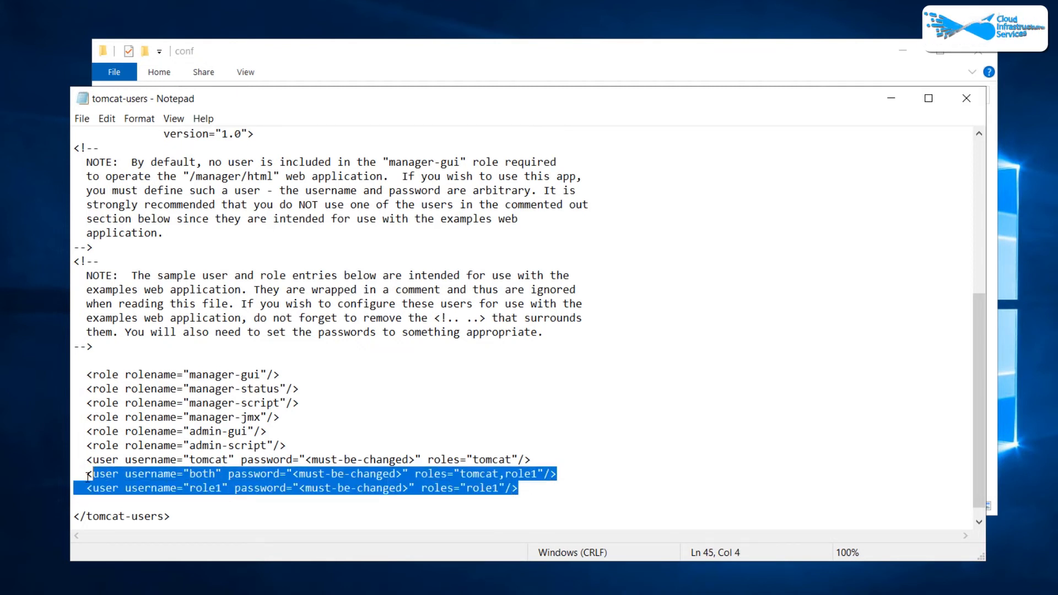
key(Delete)
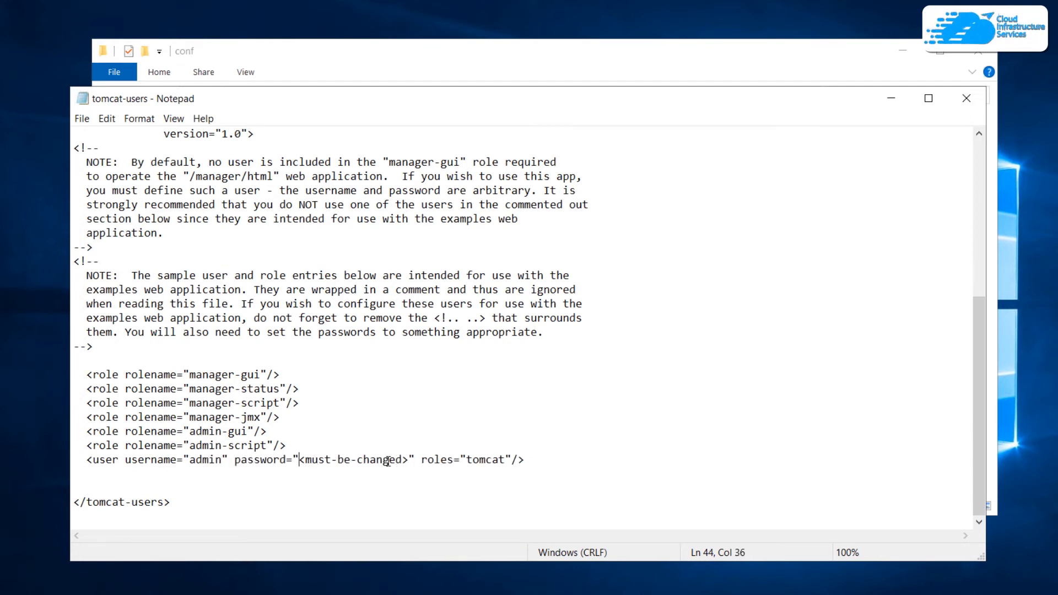
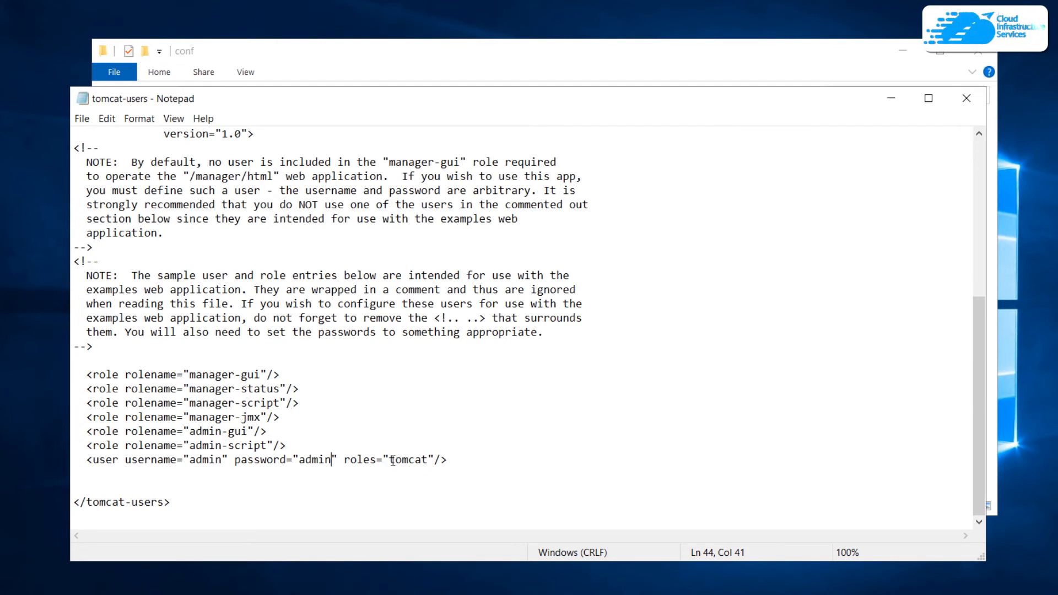
- Replace the tomcat role value with admin-gui,manager-gui
double_click(407, 459)
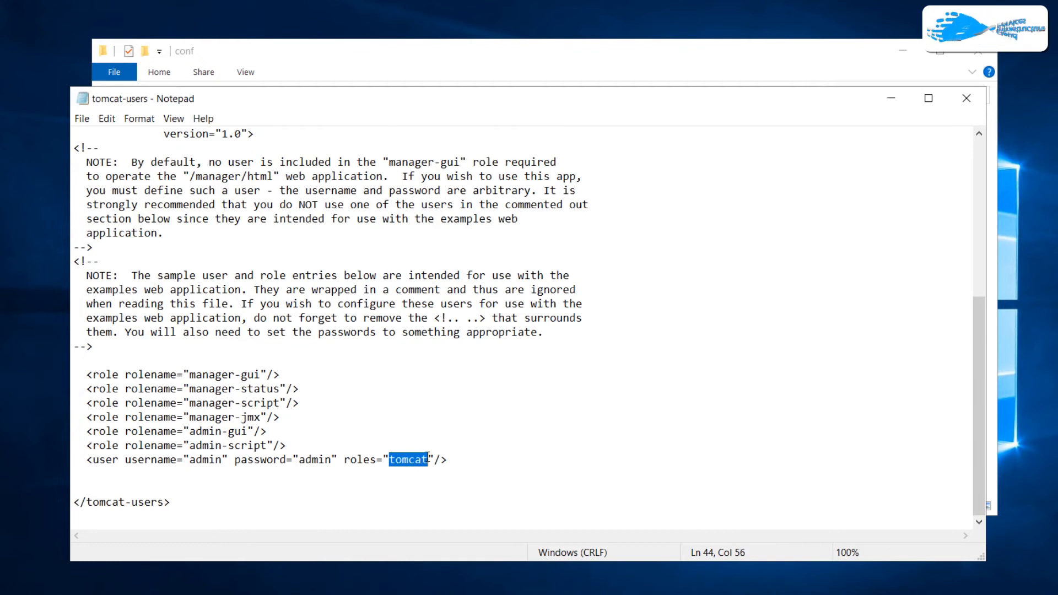
text(admin-gui)
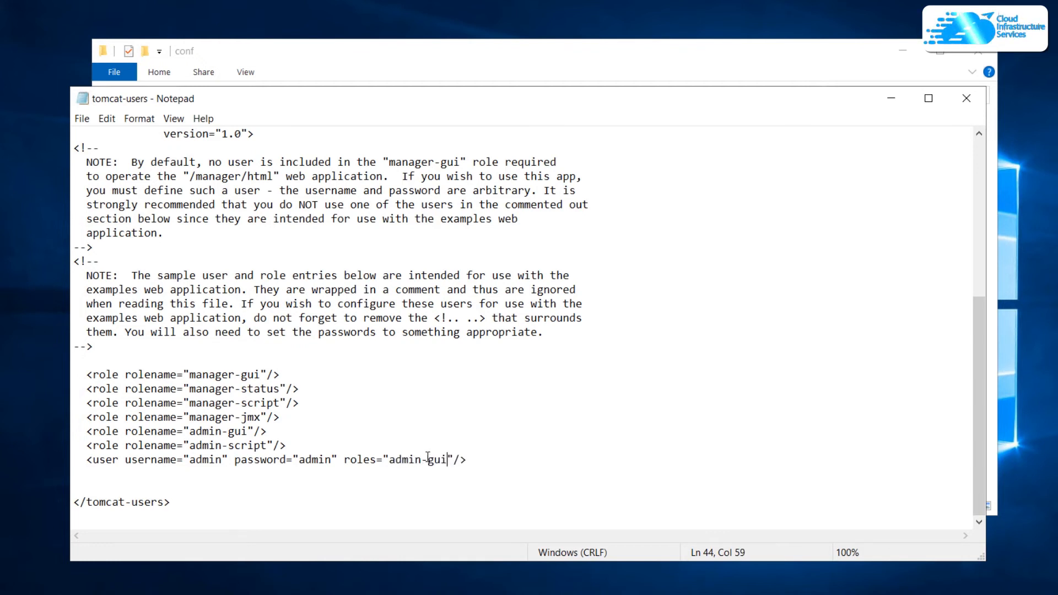
text(,)
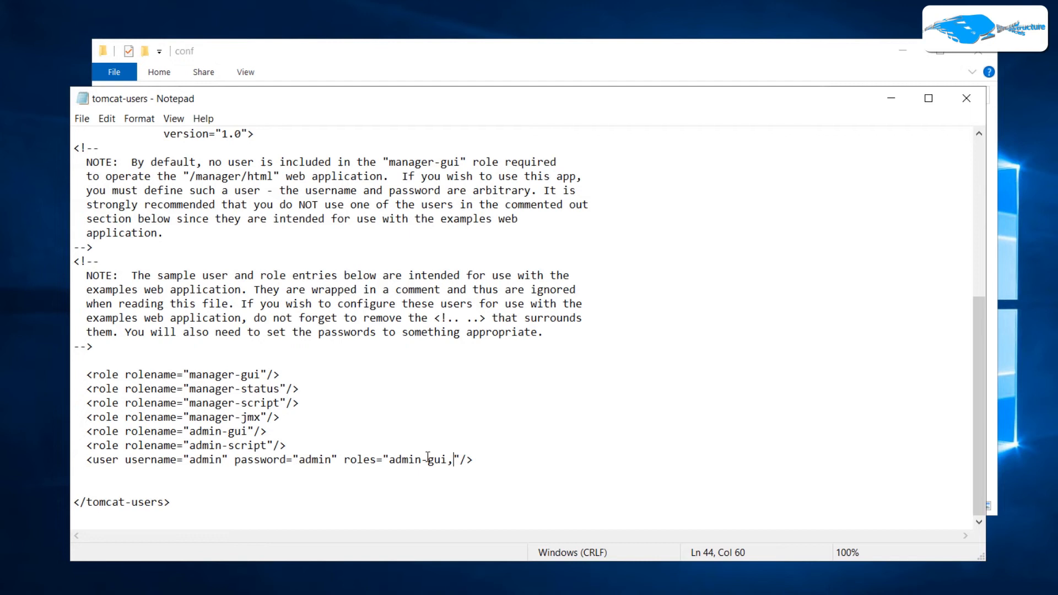
text(manager-gui)
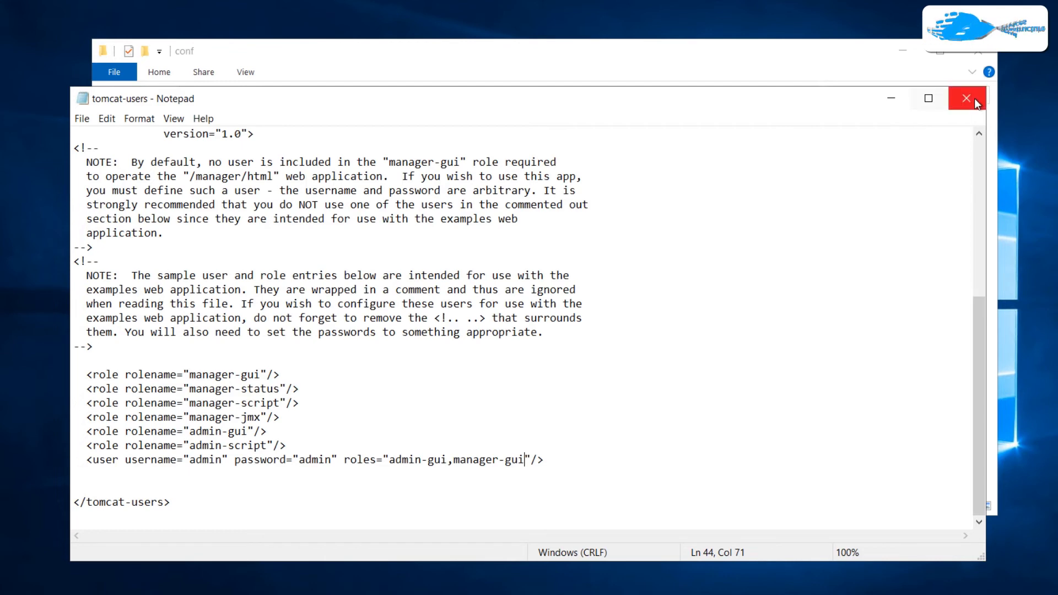
- Close tomcat-users.xml and save the changes when prompted
click(966, 98)
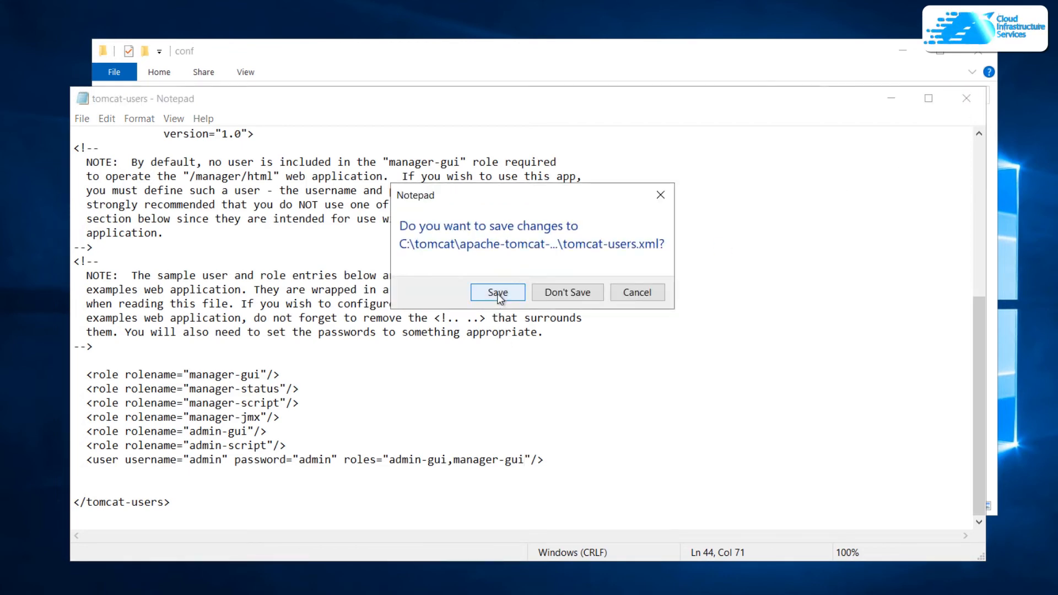
click(497, 292)
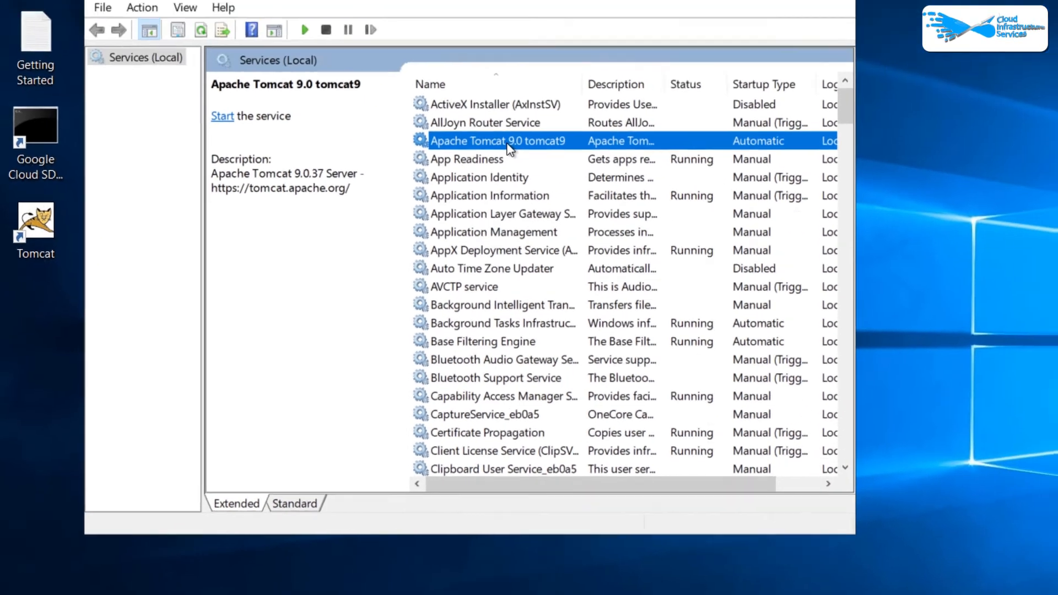
- Start the Apache Tomcat 9.0 tomcat9 service and switch to the browser
click(221, 115)
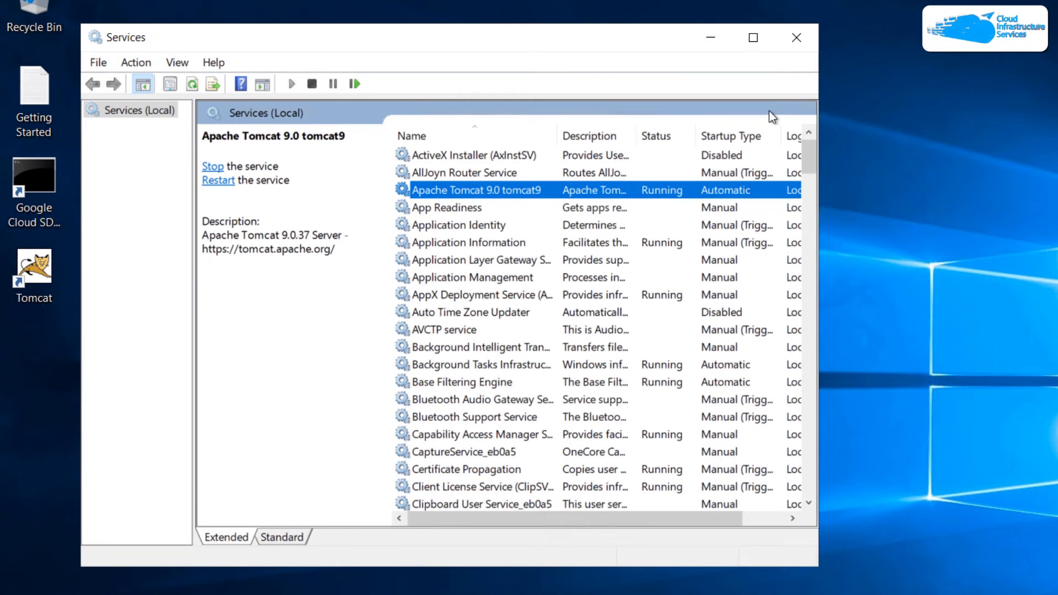
click(795, 37)
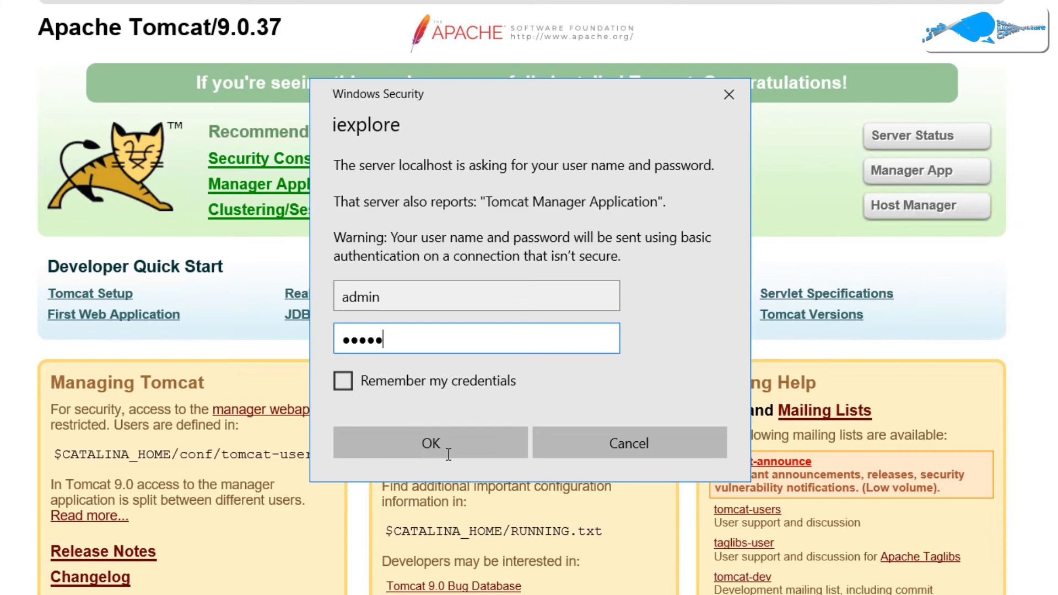
- Sign in as admin to reach the Tomcat Web Application Manager
click(428, 443)
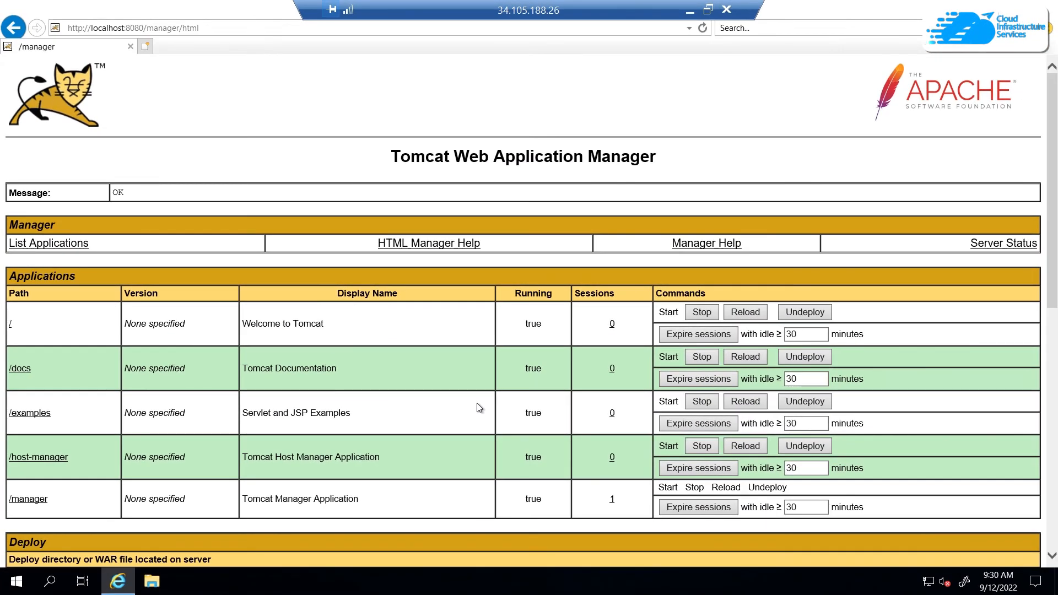